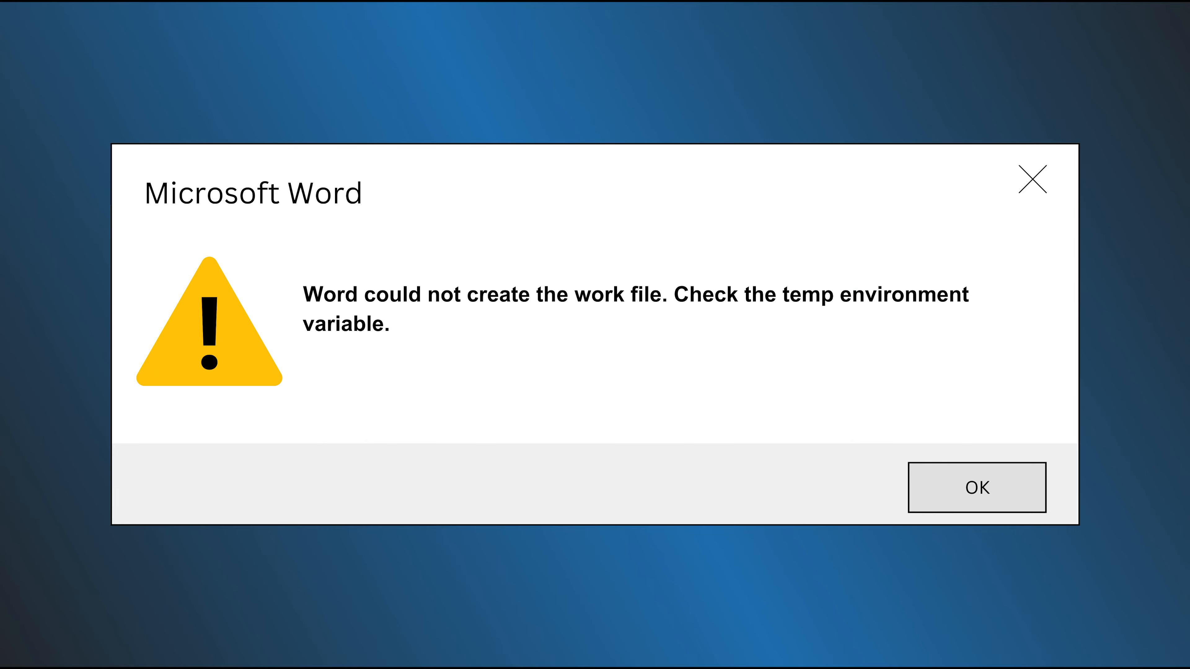
Dismiss Word's 'could not create the work file' error with OK
left_click(977, 487)
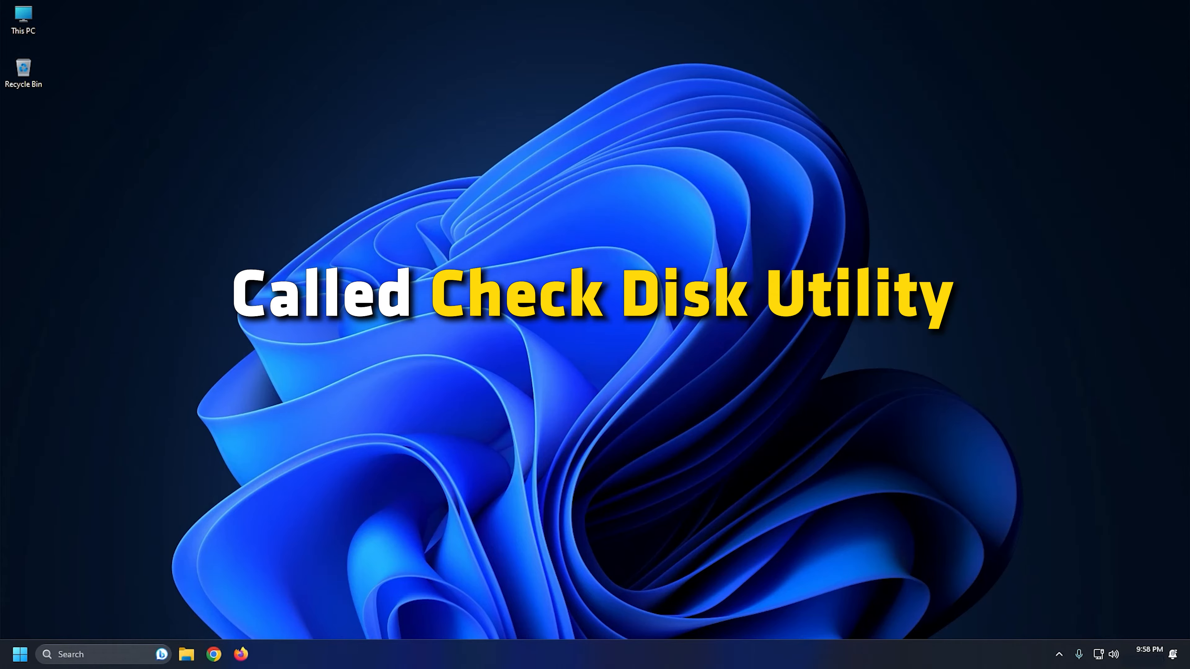
Run sfc /scannow in an elevated Command Prompt, then close the window
type("cmd")
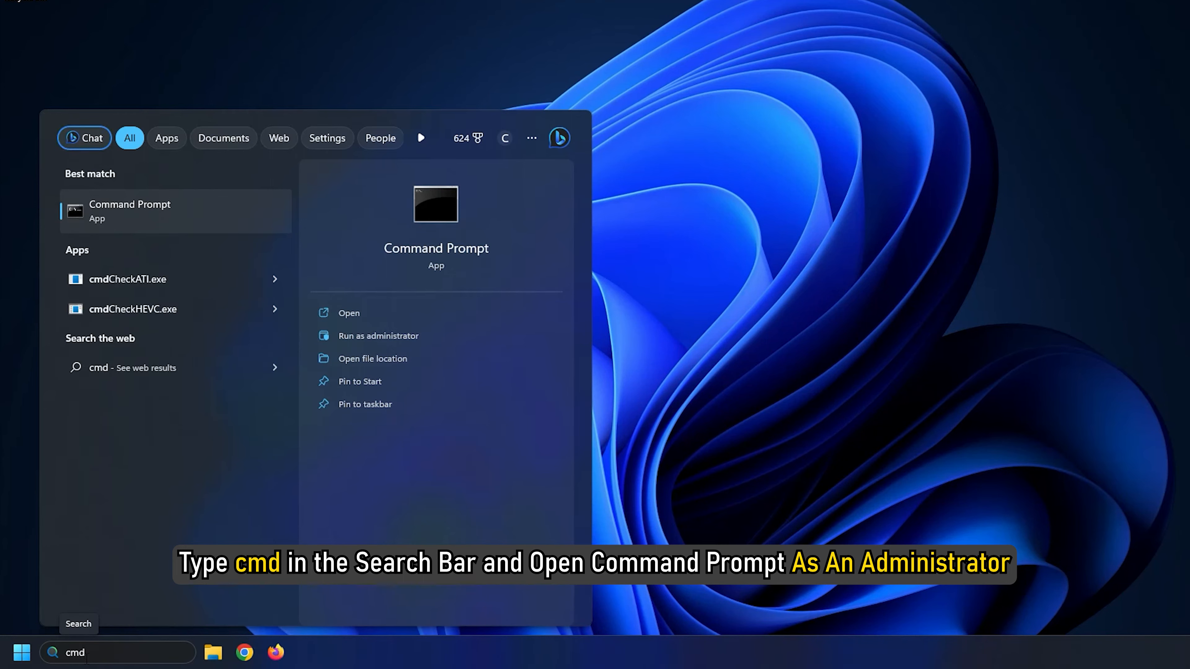
left_click(378, 336)
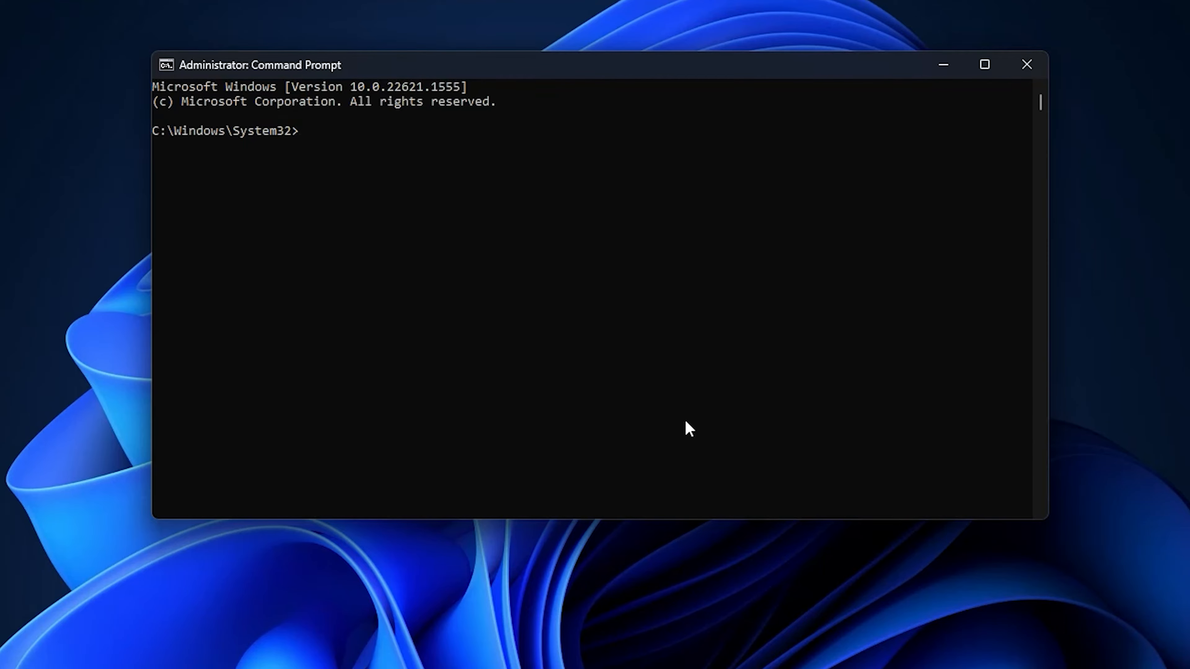
type("sfc /sc")
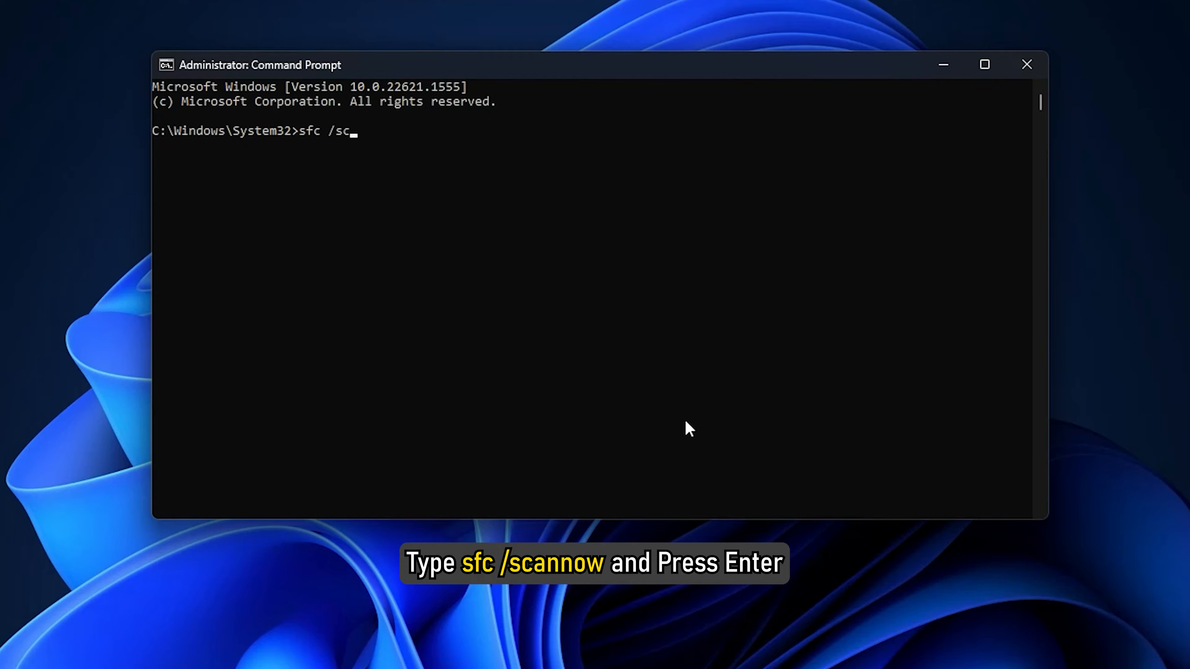
type("annow")
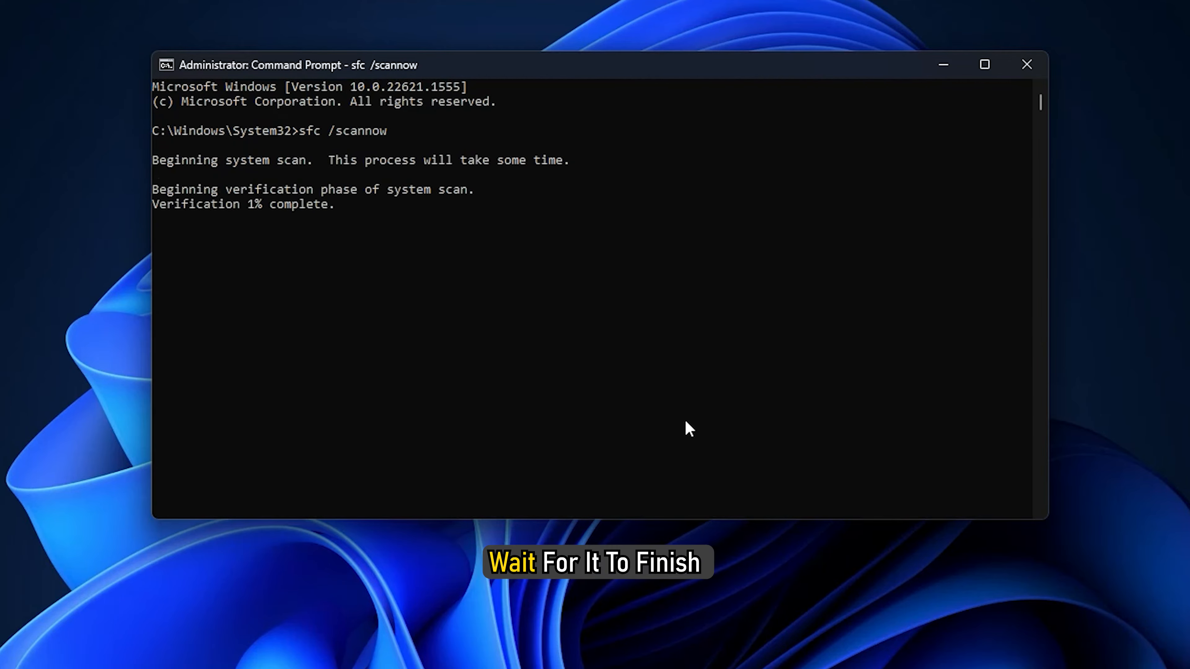
left_click(1026, 64)
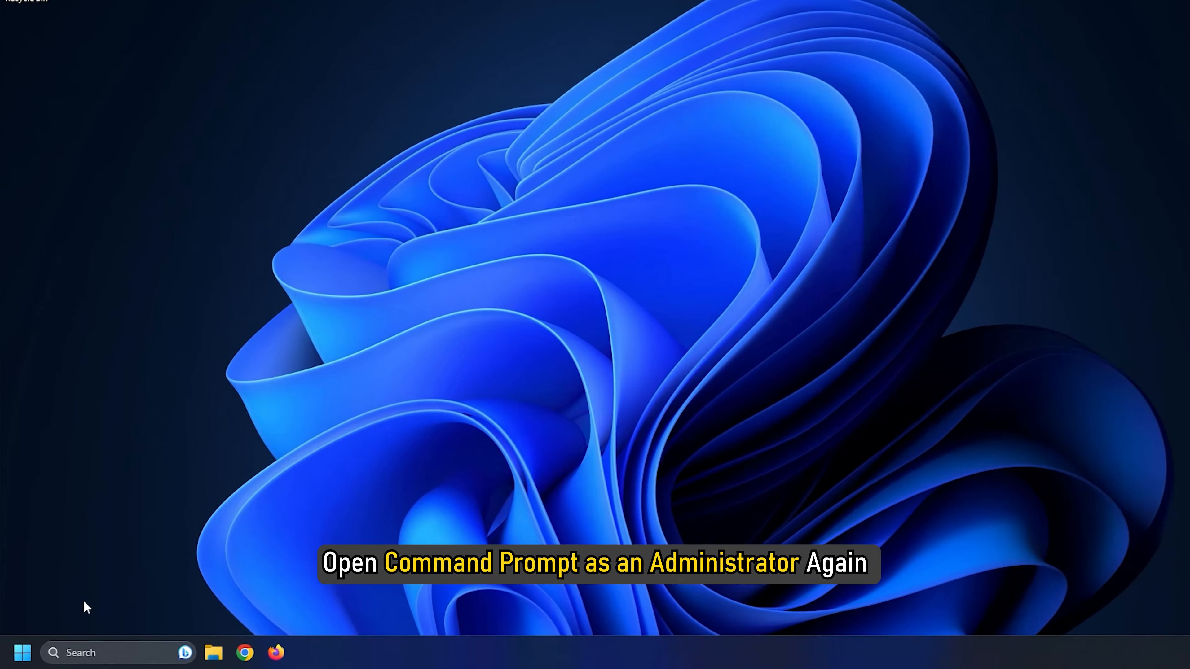
Run chkdsk /r /f in an elevated Command Prompt and answer Y to schedule it at restart
type("cmd")
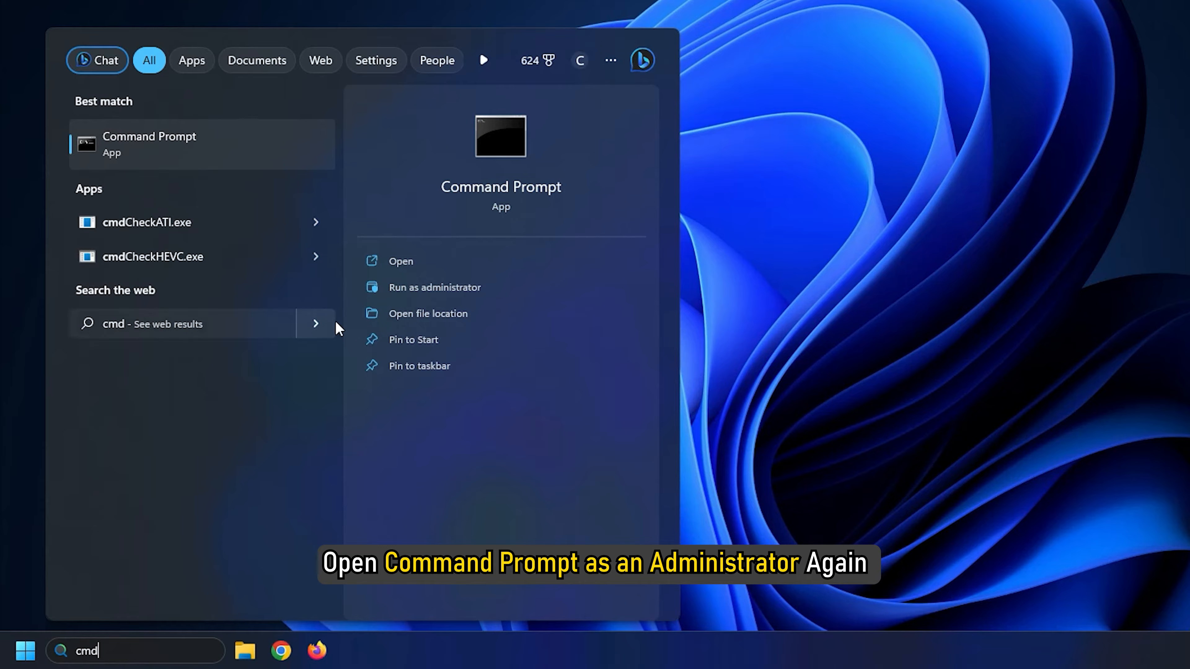
left_click(435, 287)
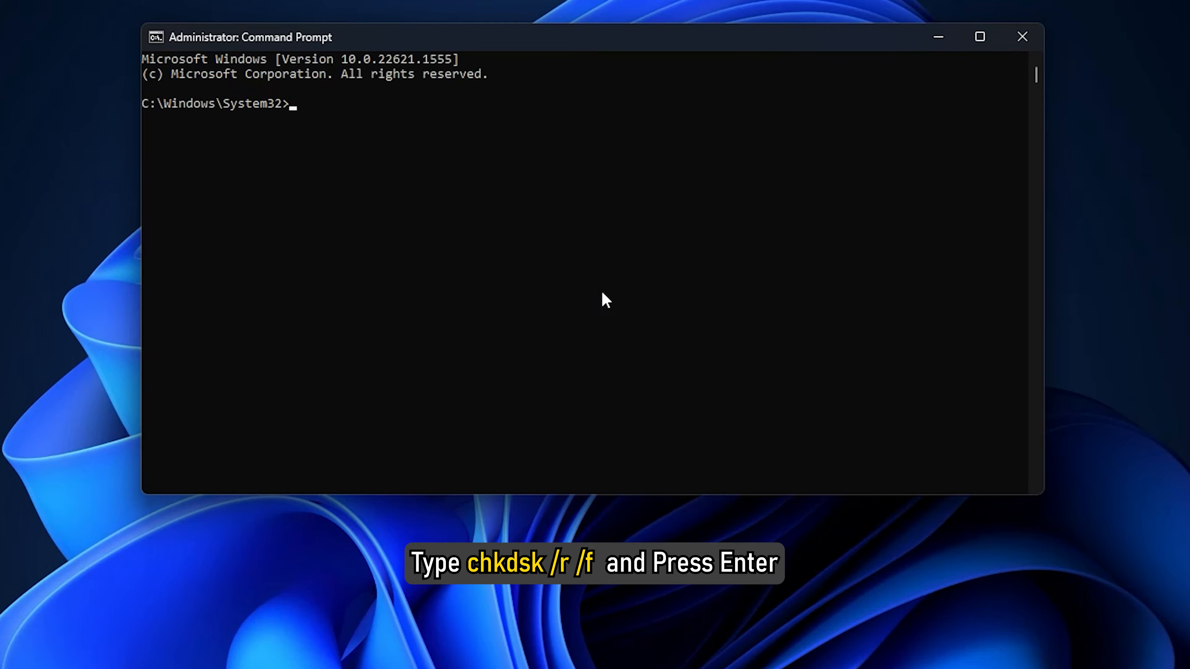
type("chkdsk")
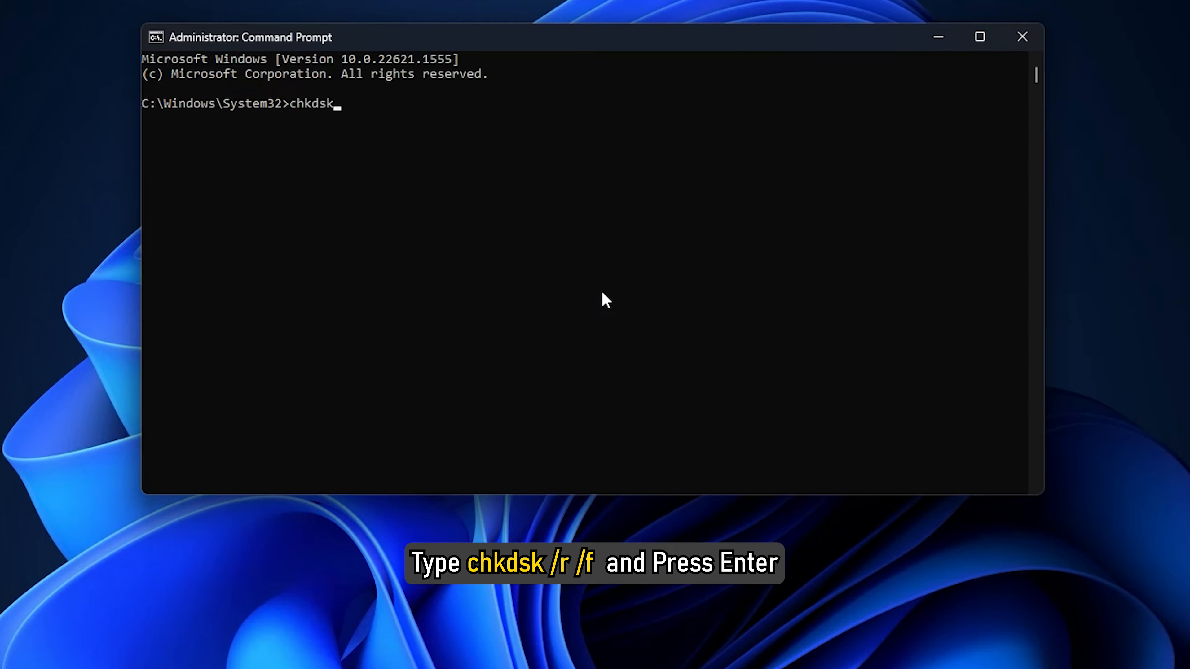
type("/r /f")
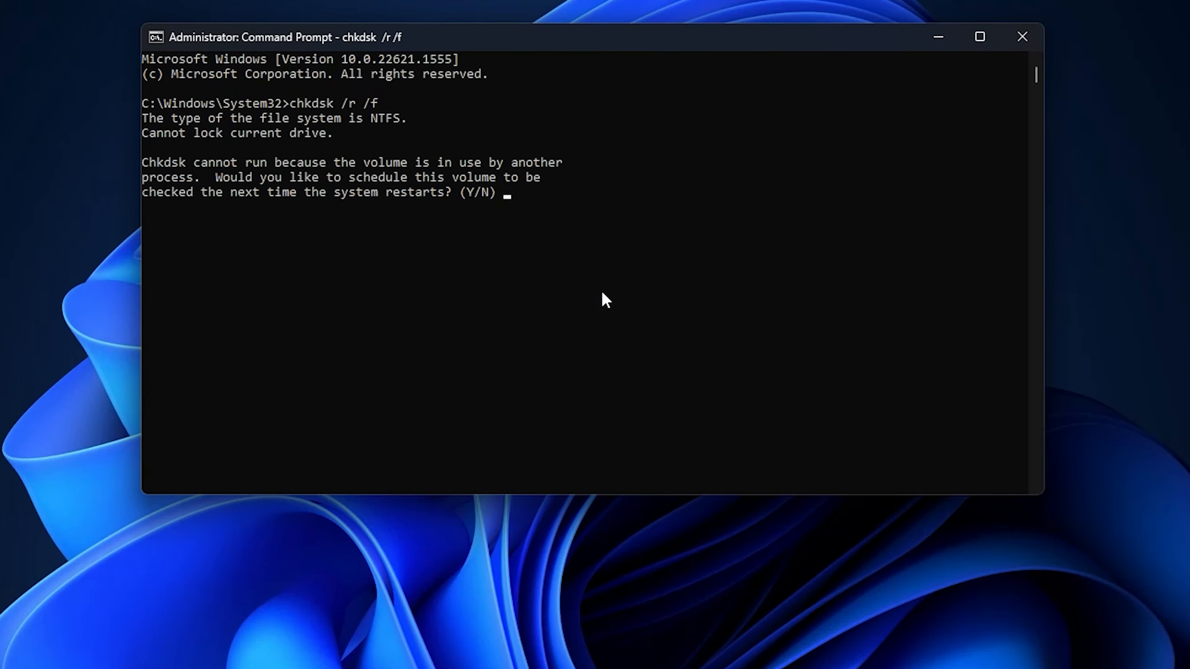
type("y")
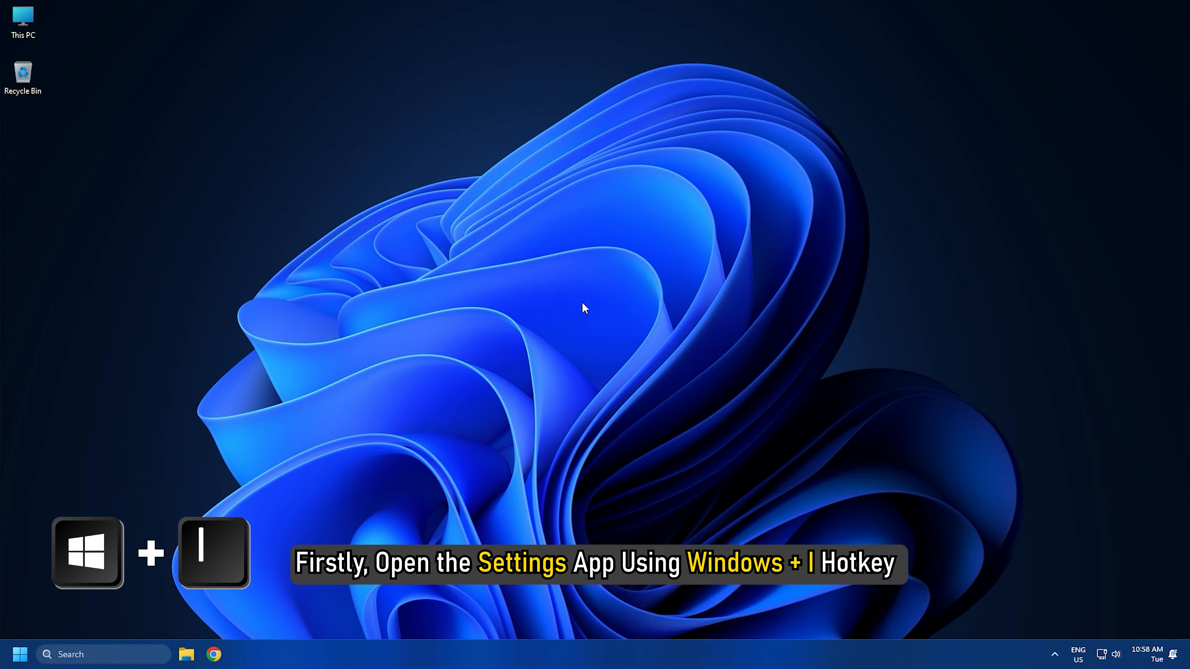
Bring up Settings (Win+I) and scroll the System page toward About
key("Win+i")
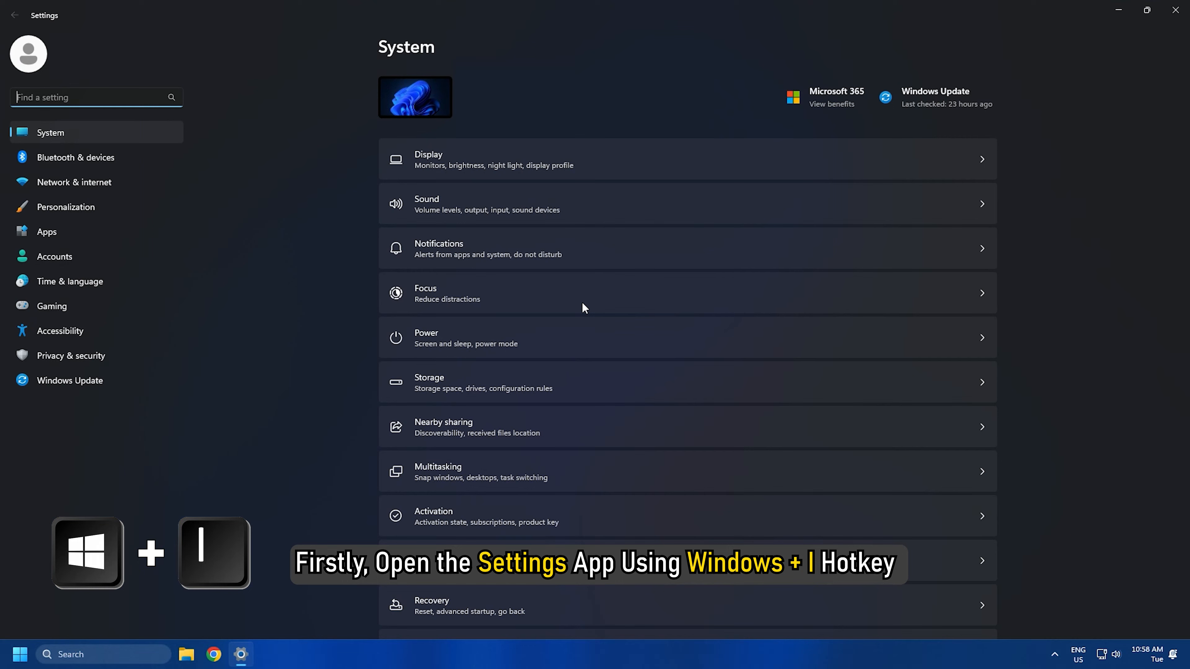
scroll("down", 3)
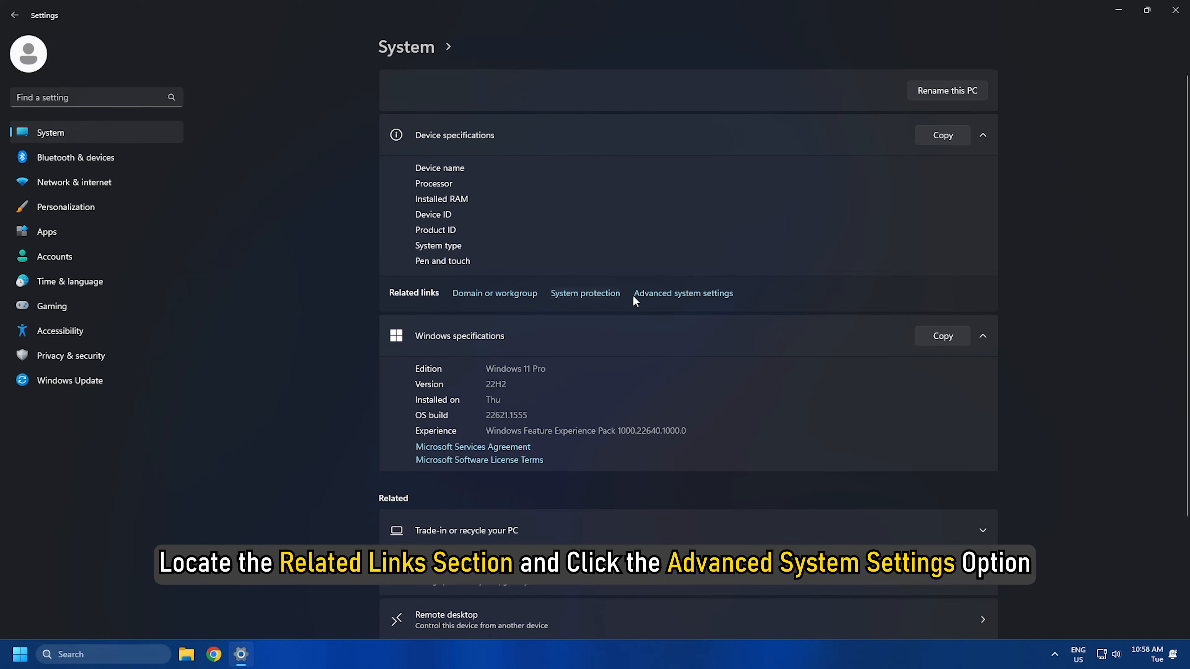
mouse_move(683, 294)
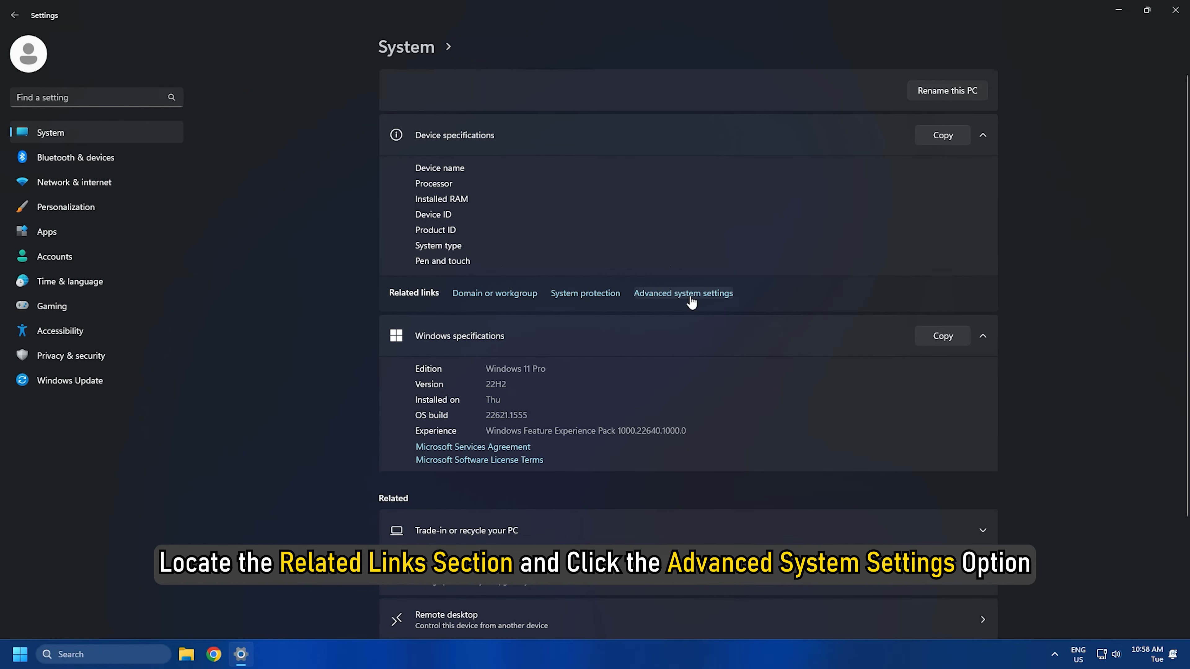
Reach Environment Variables through Advanced system settings
left_click(682, 293)
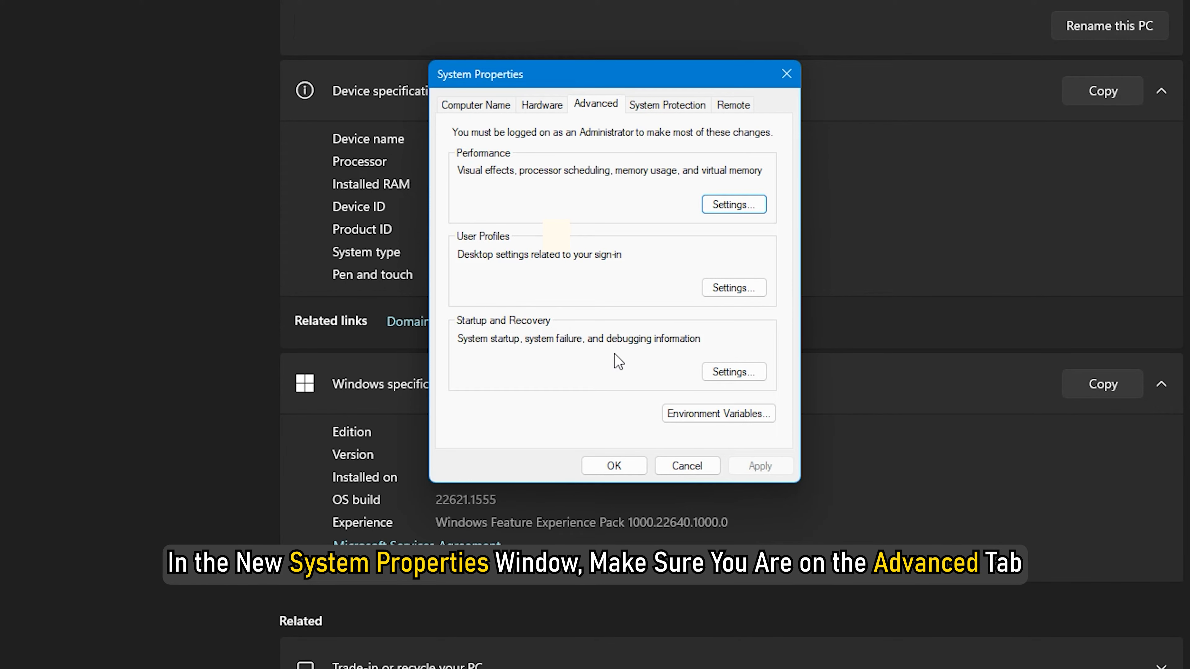
mouse_move(622, 162)
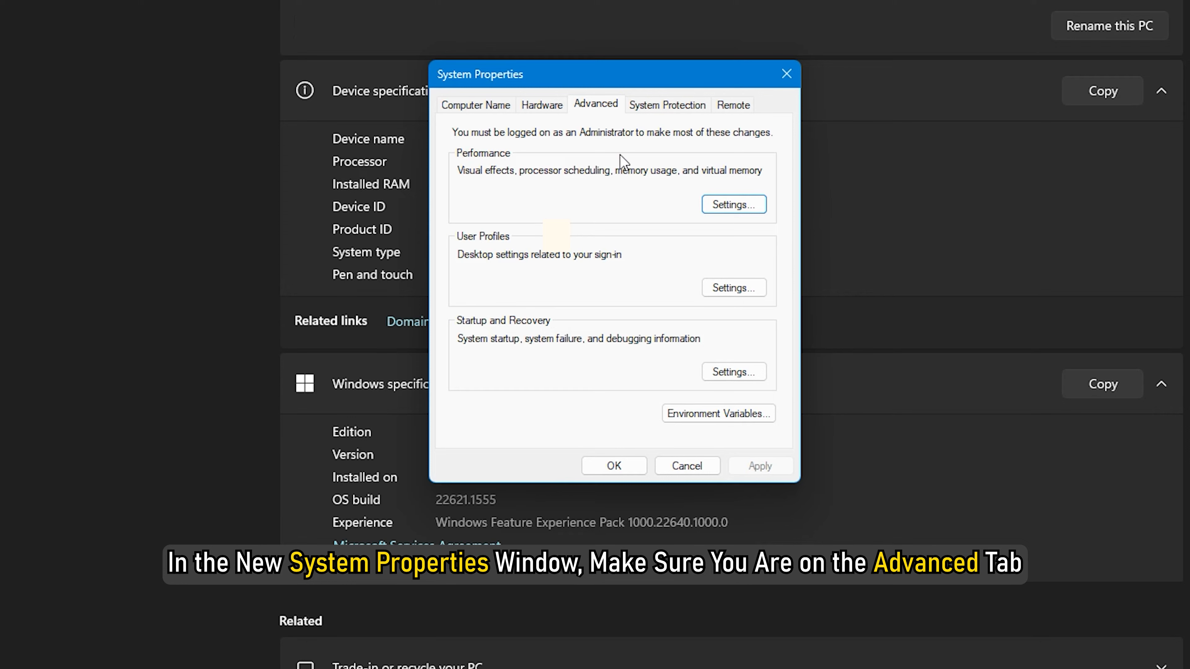
mouse_move(635, 261)
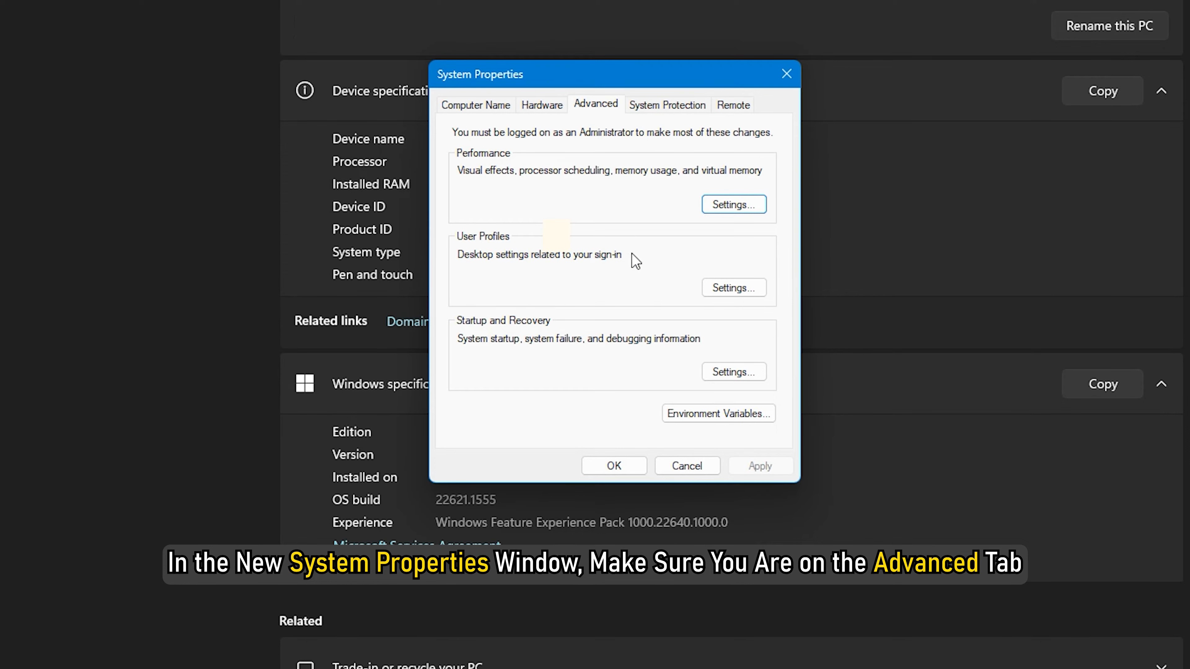
mouse_move(649, 311)
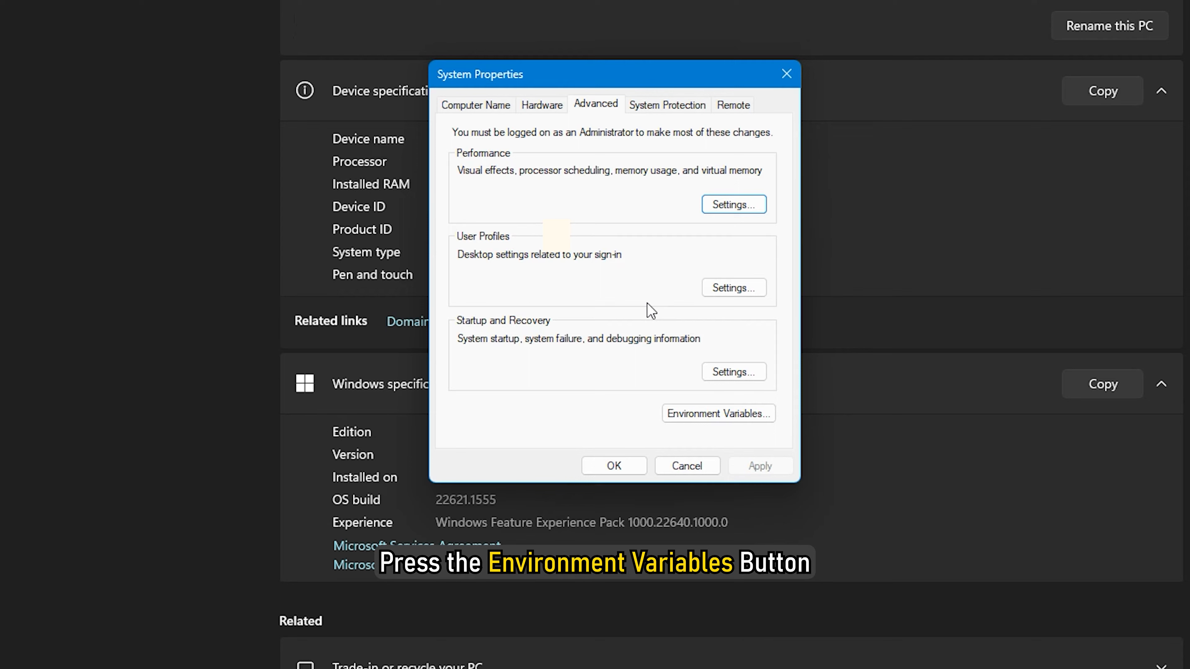
mouse_move(717, 413)
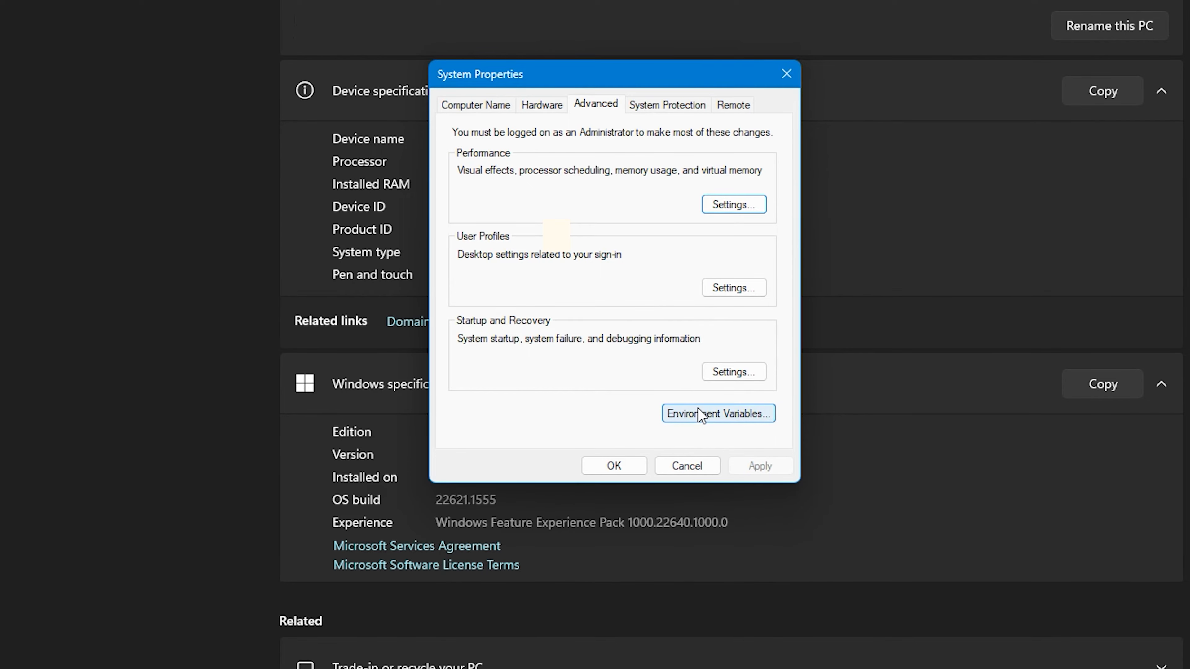
left_click(717, 413)
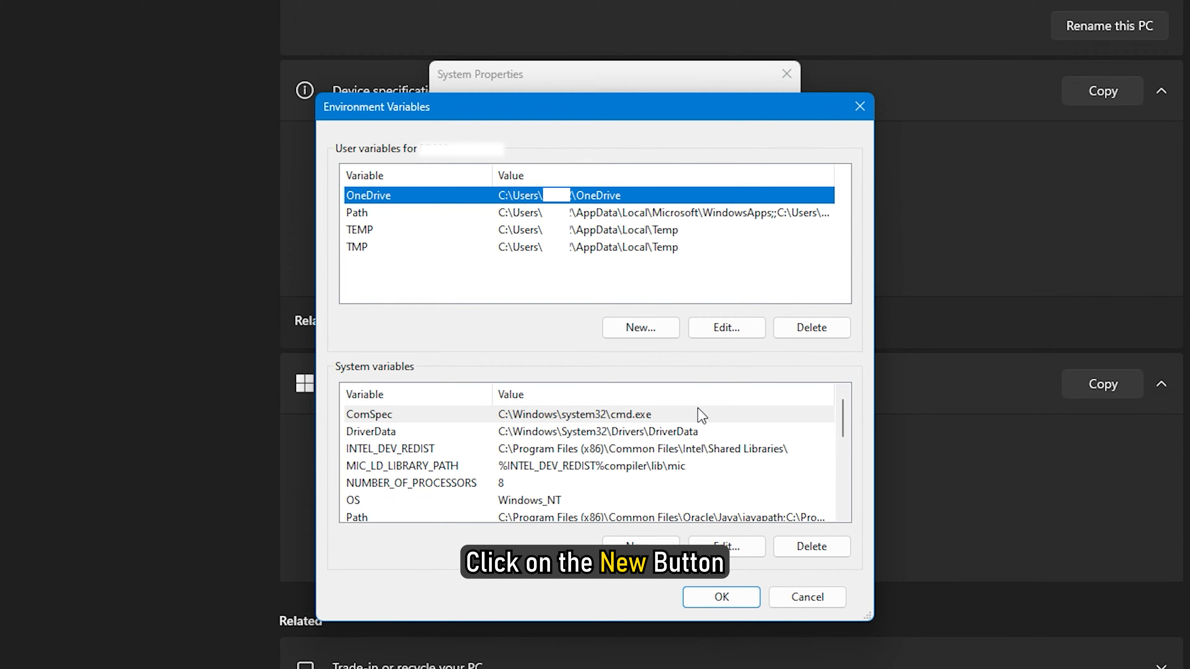
Add user variable %userprofile% with value C:\Users\<username> and save the changes
left_click(639, 327)
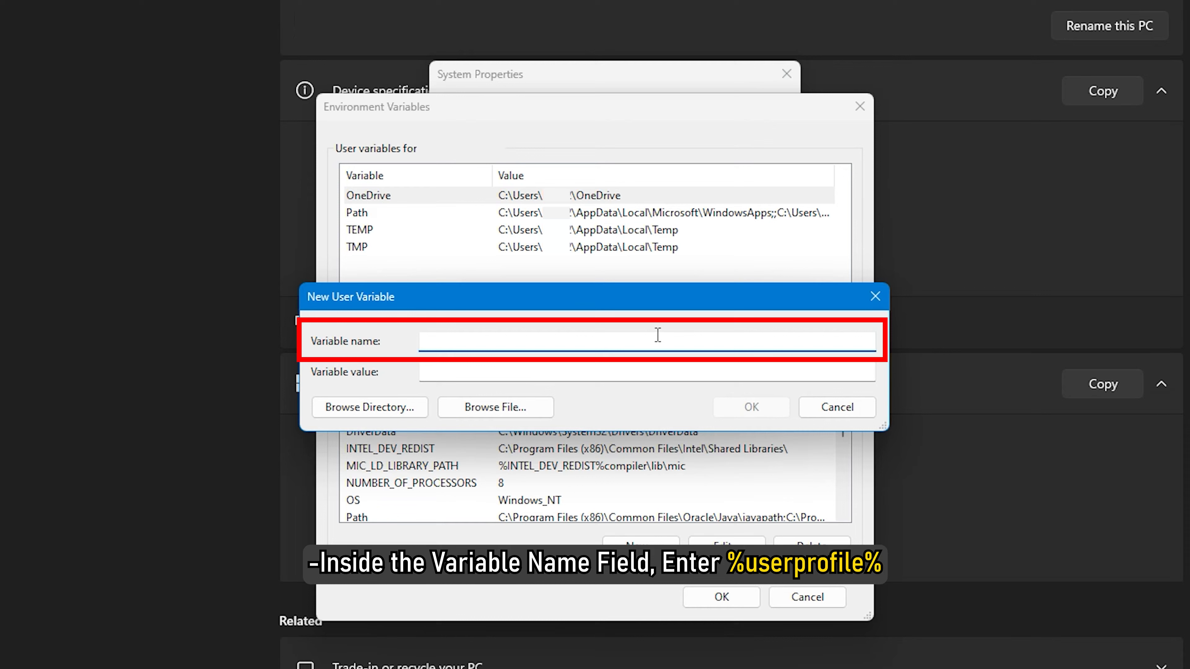
type("%userprofile%")
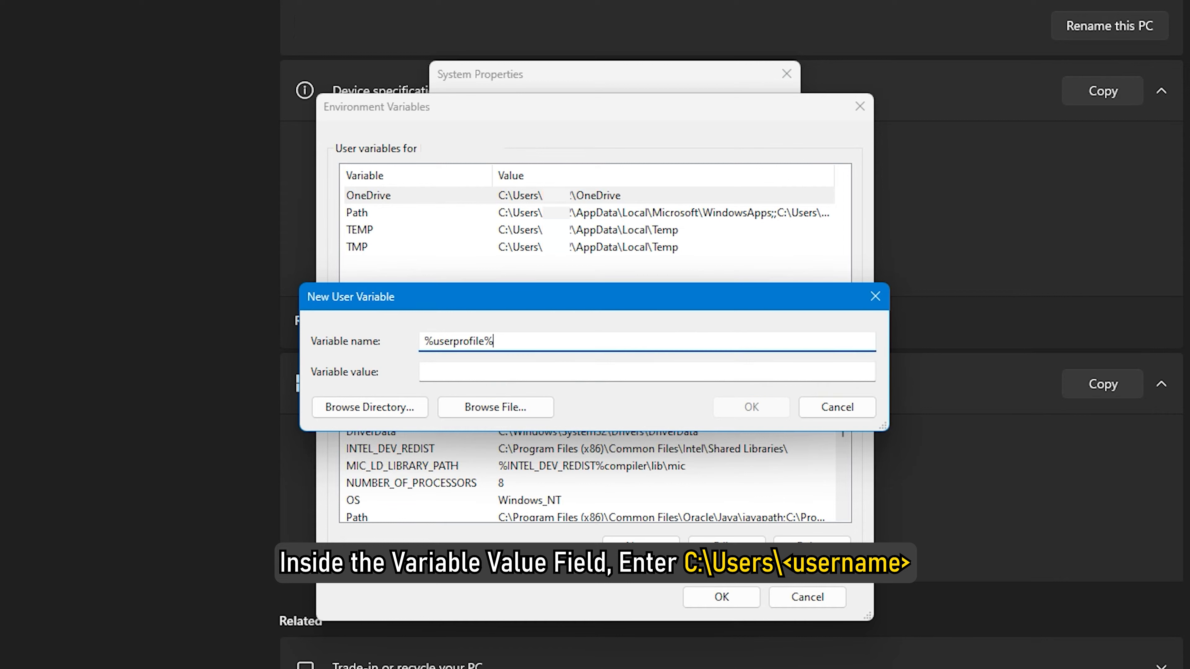
type("C:\\")
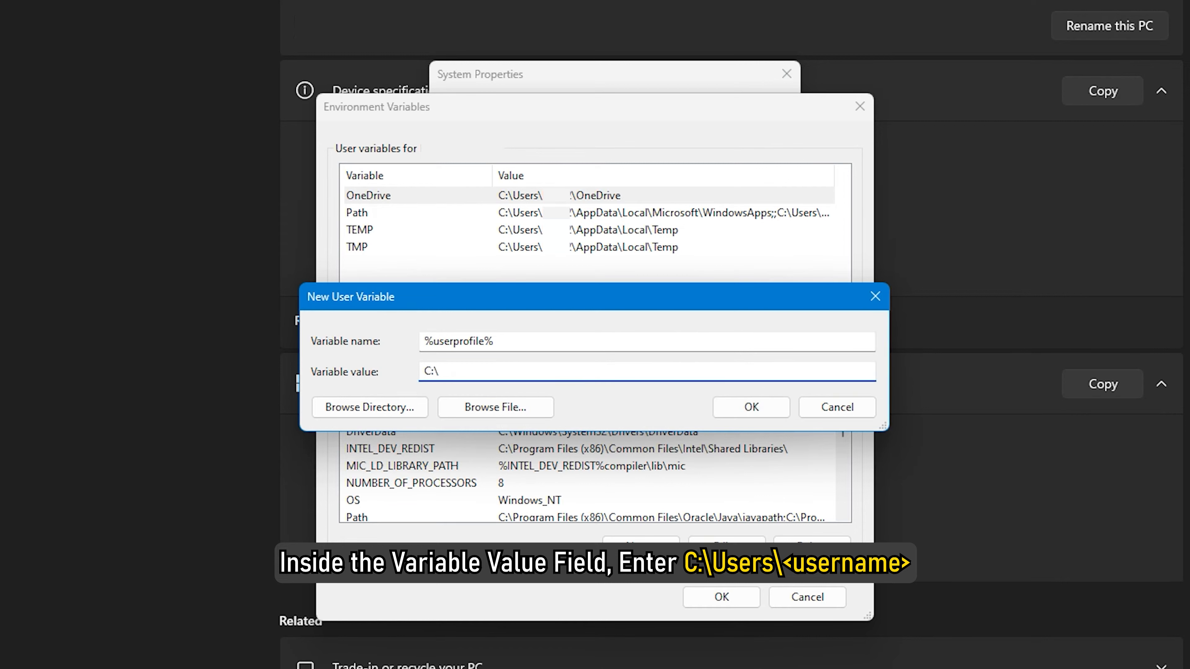
type("Users\\")
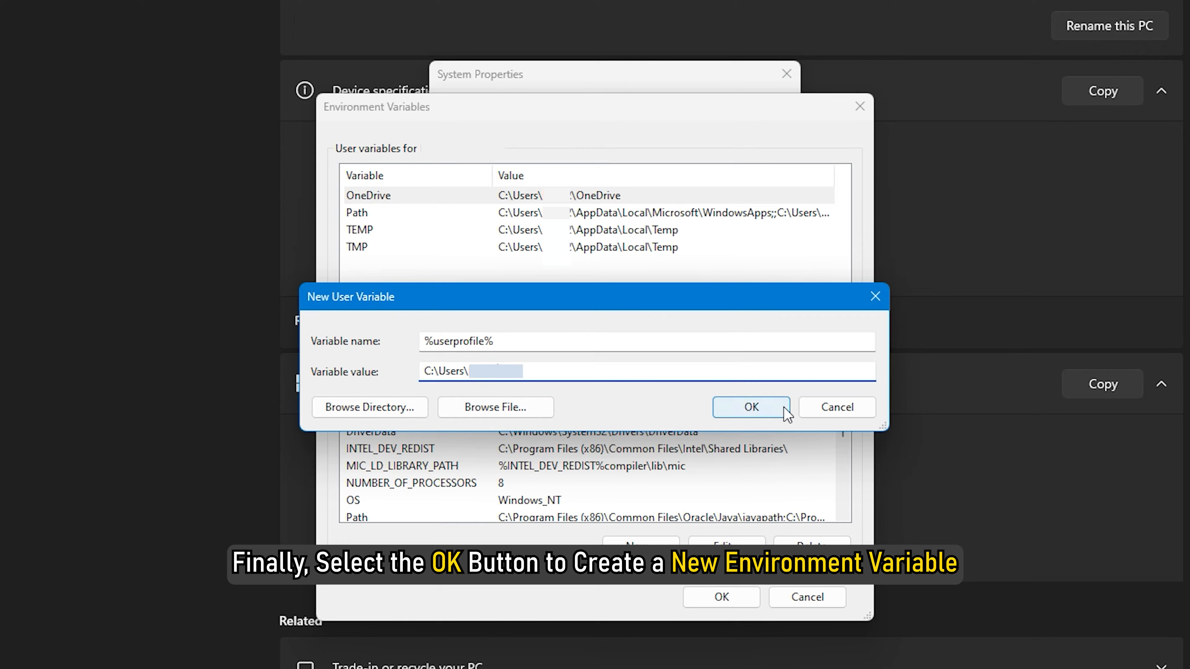
left_click(750, 407)
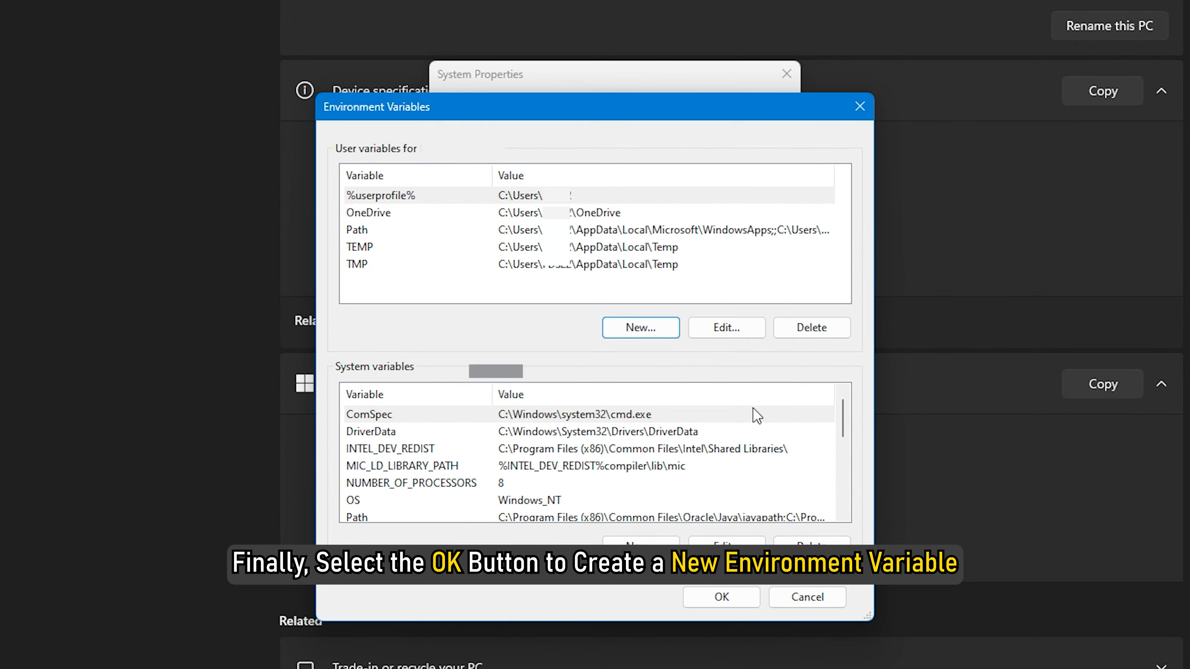
left_click(720, 597)
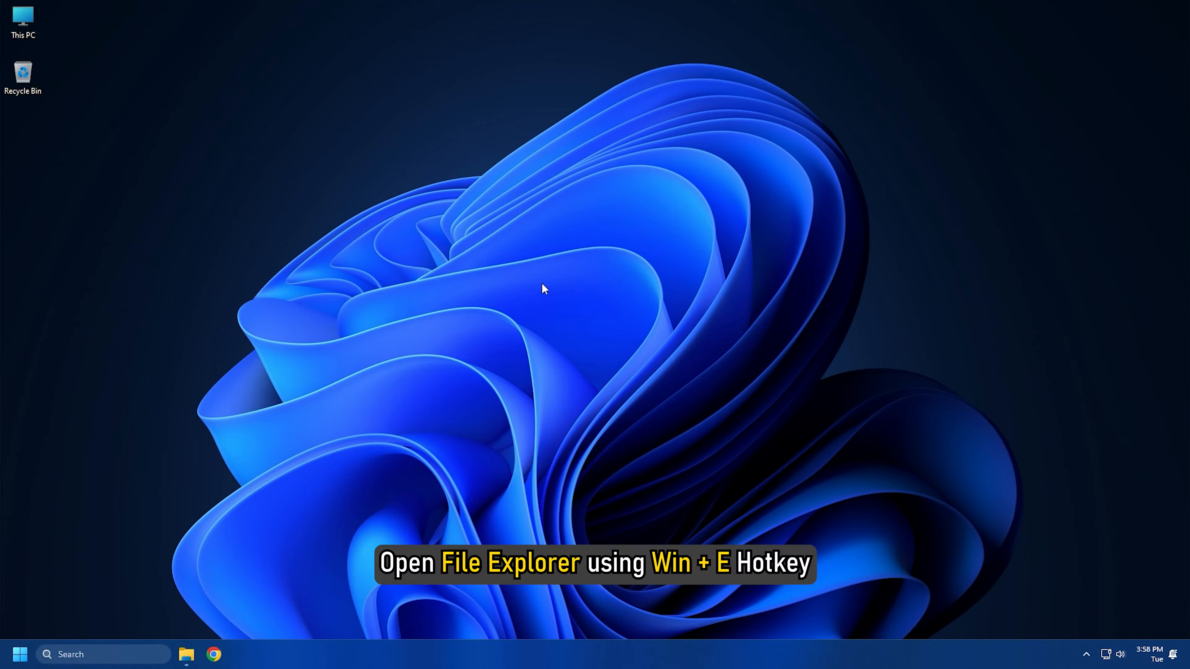
In File Explorer's View > Show menu, uncheck Preview pane, then close the window
key("win+e")
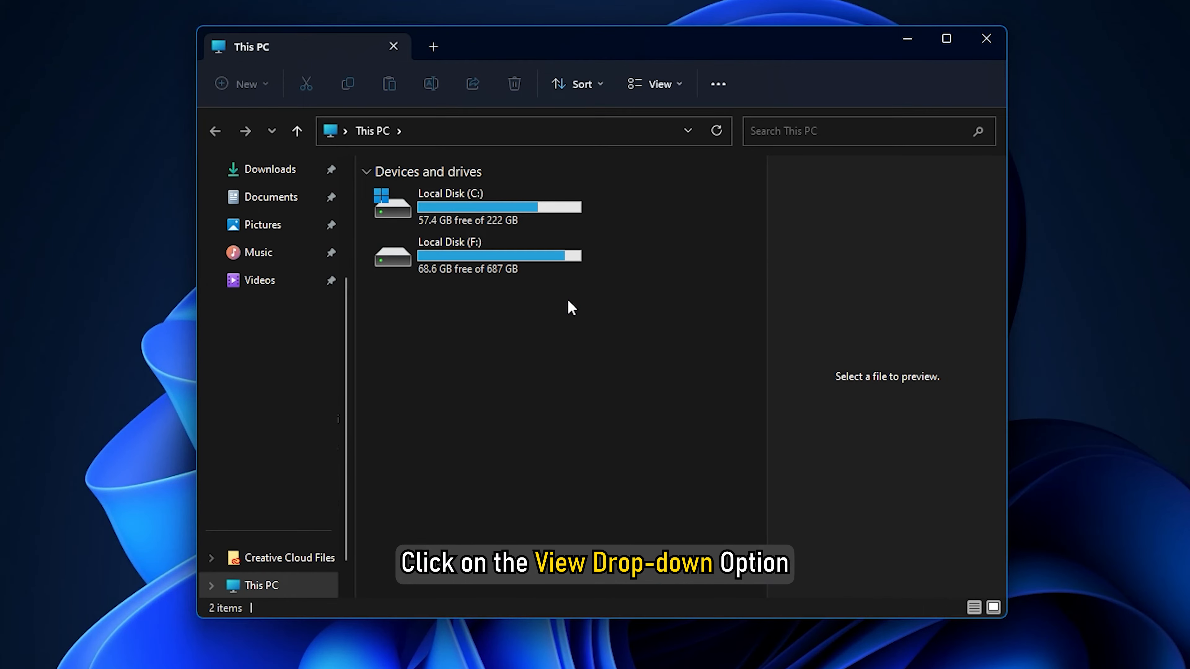
left_click(654, 84)
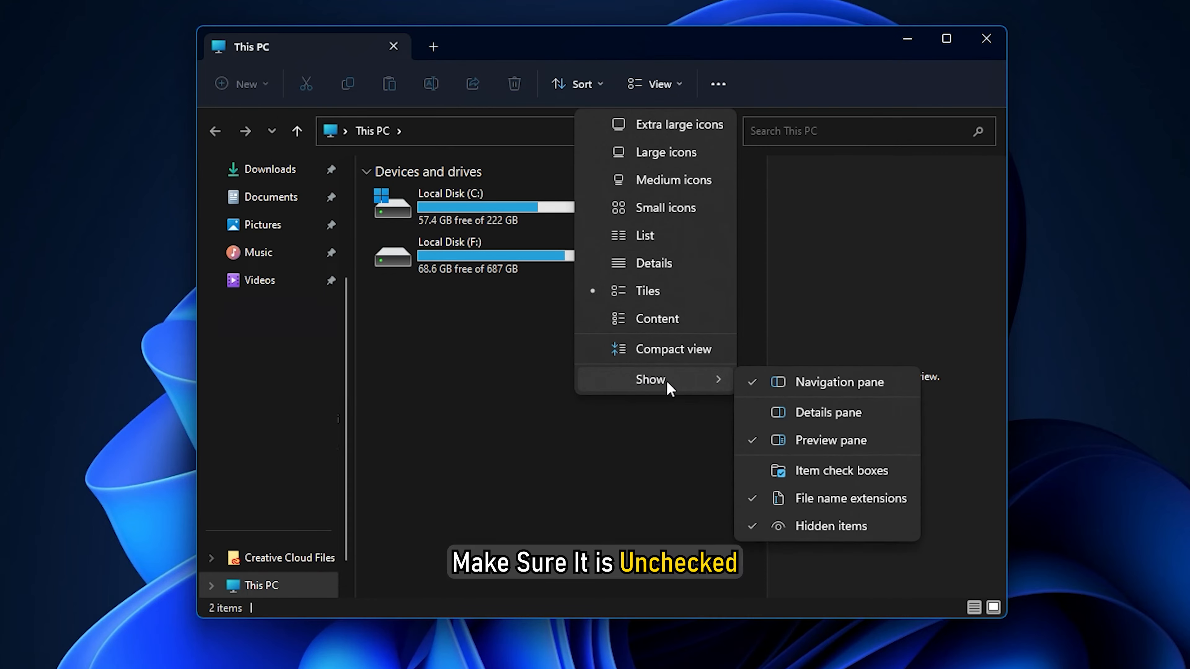
left_click(821, 440)
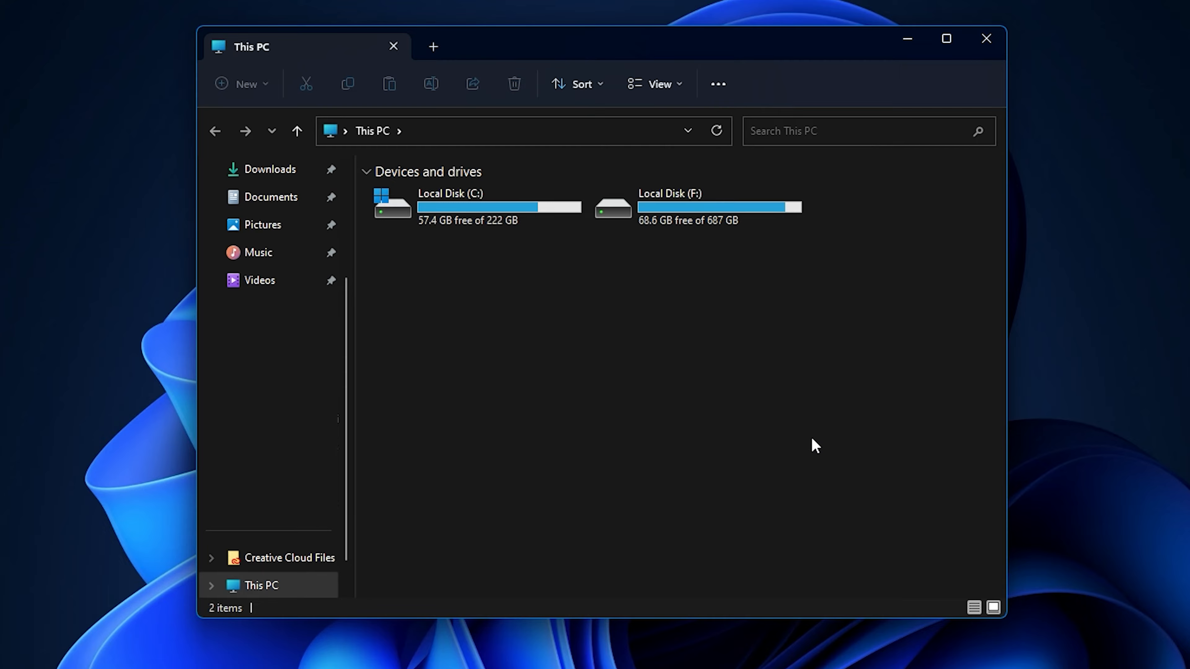
left_click(985, 38)
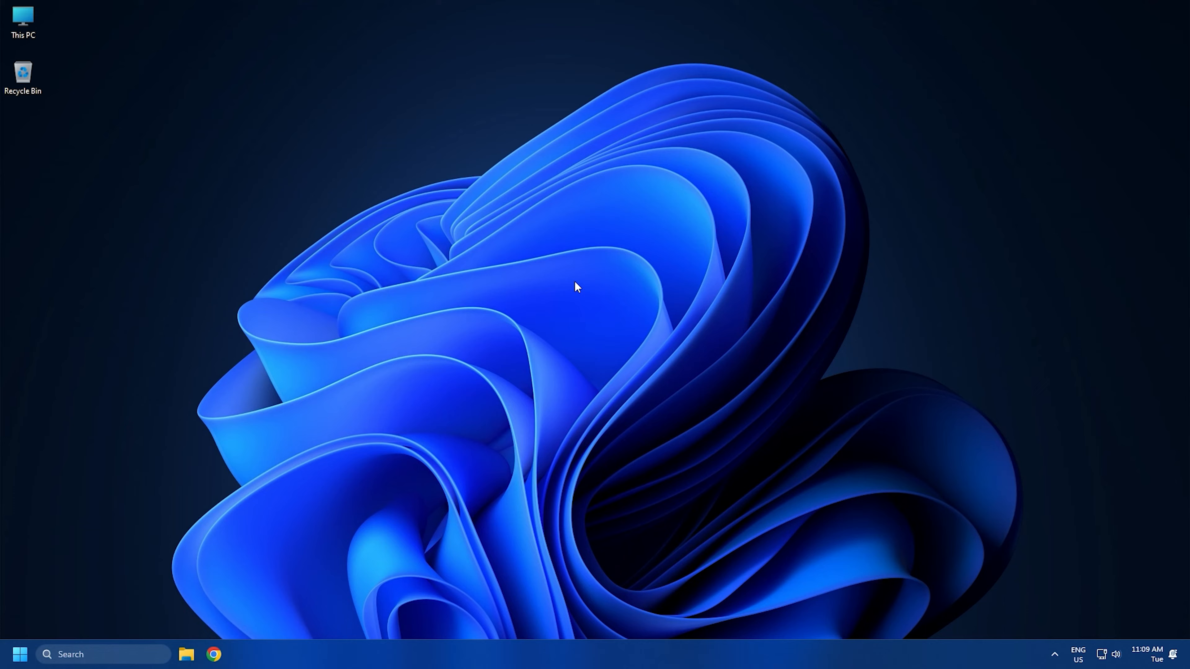
In the Run box, enter C:\Users\<username>\AppData\Local\Microsoft\Windows\INetCache
key("Win+r")
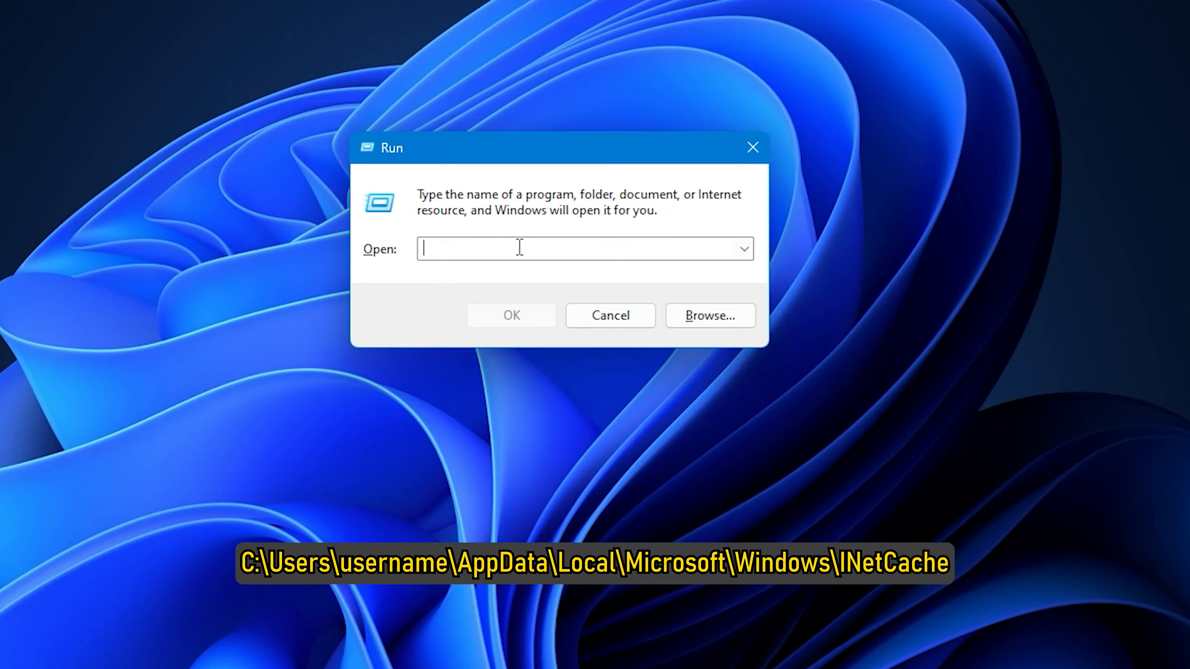
type("C:\\Users")
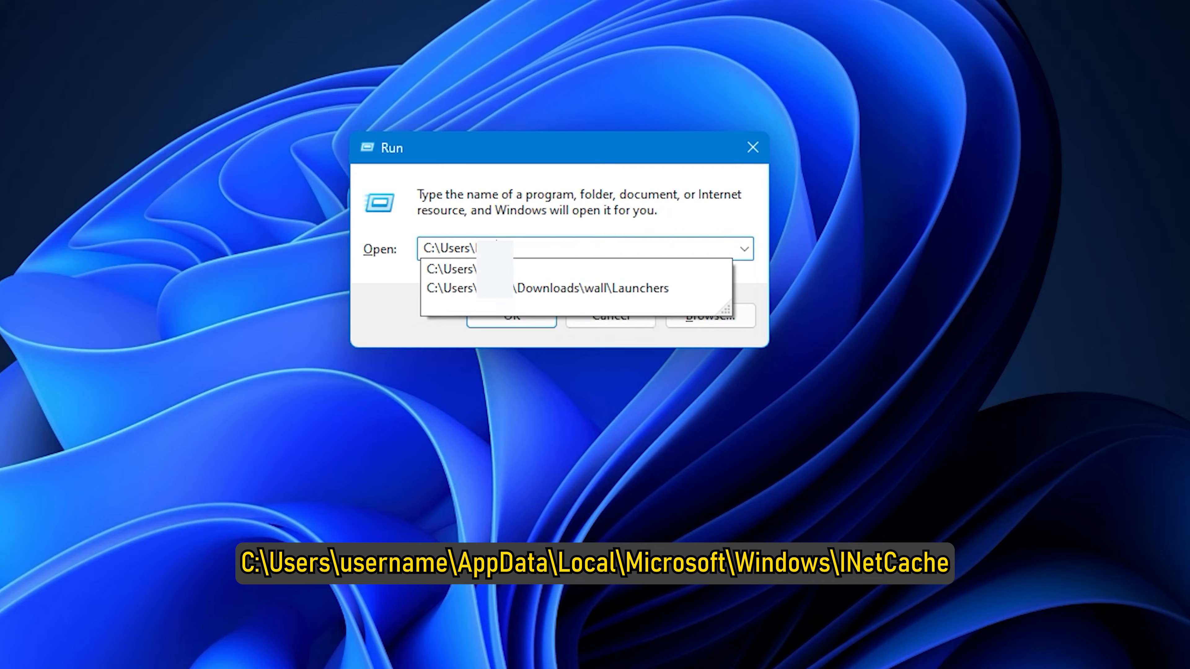
type("\\AppDa")
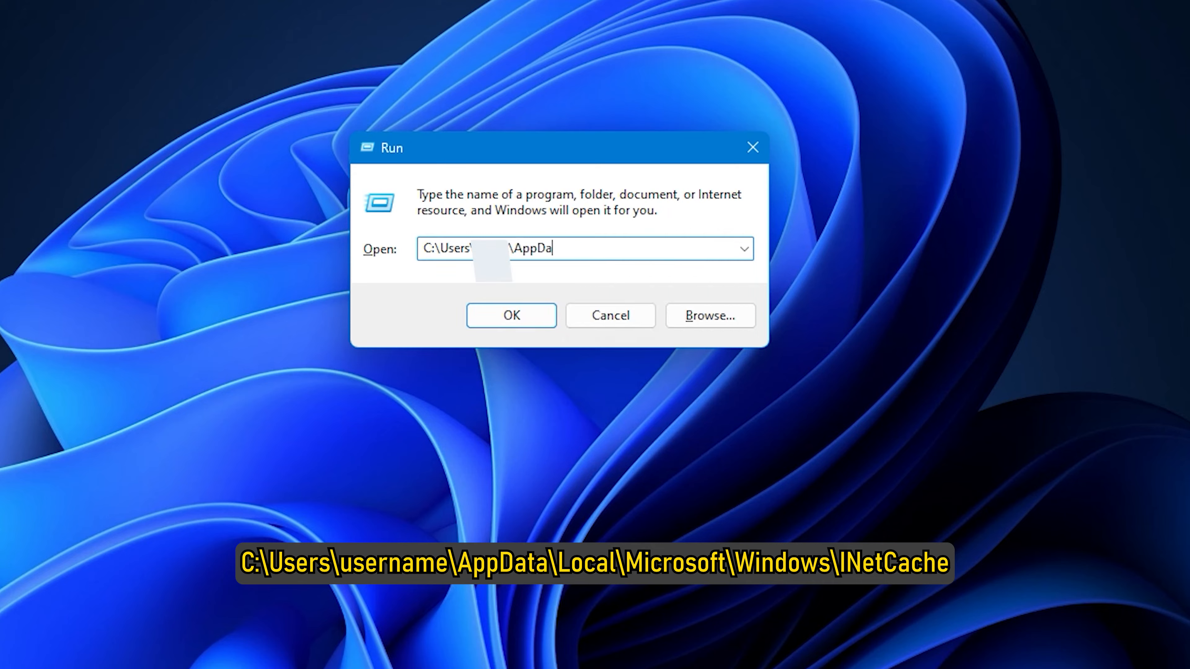
type("Local\\")
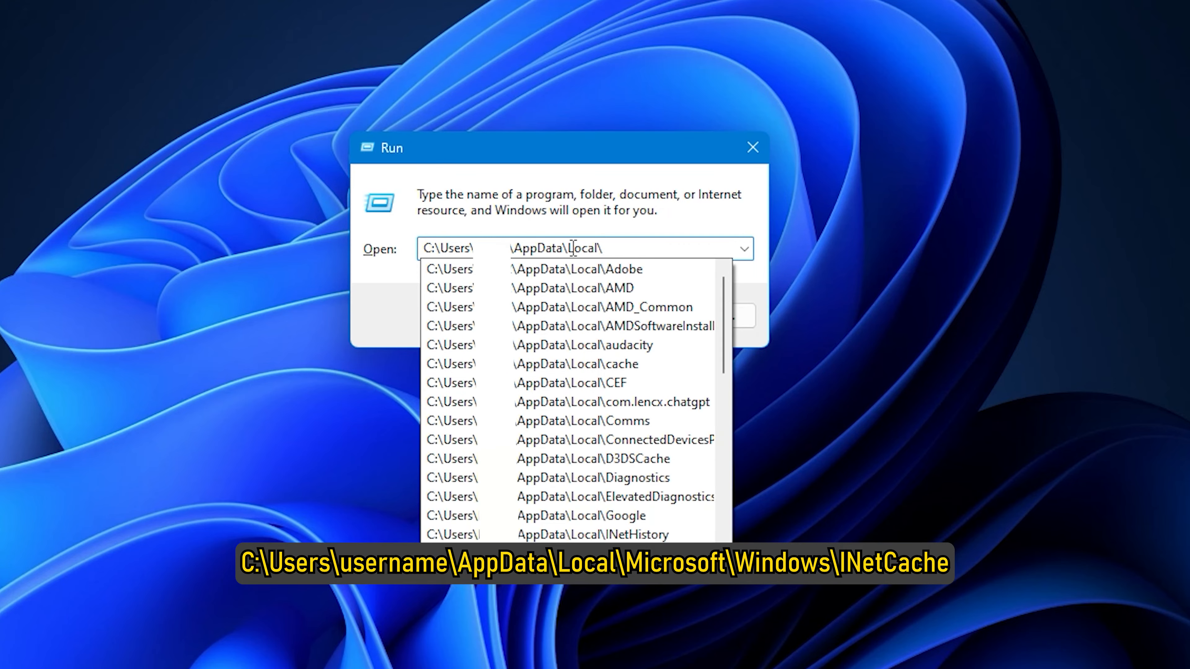
type("Microsoft\\Windows\\INetCache")
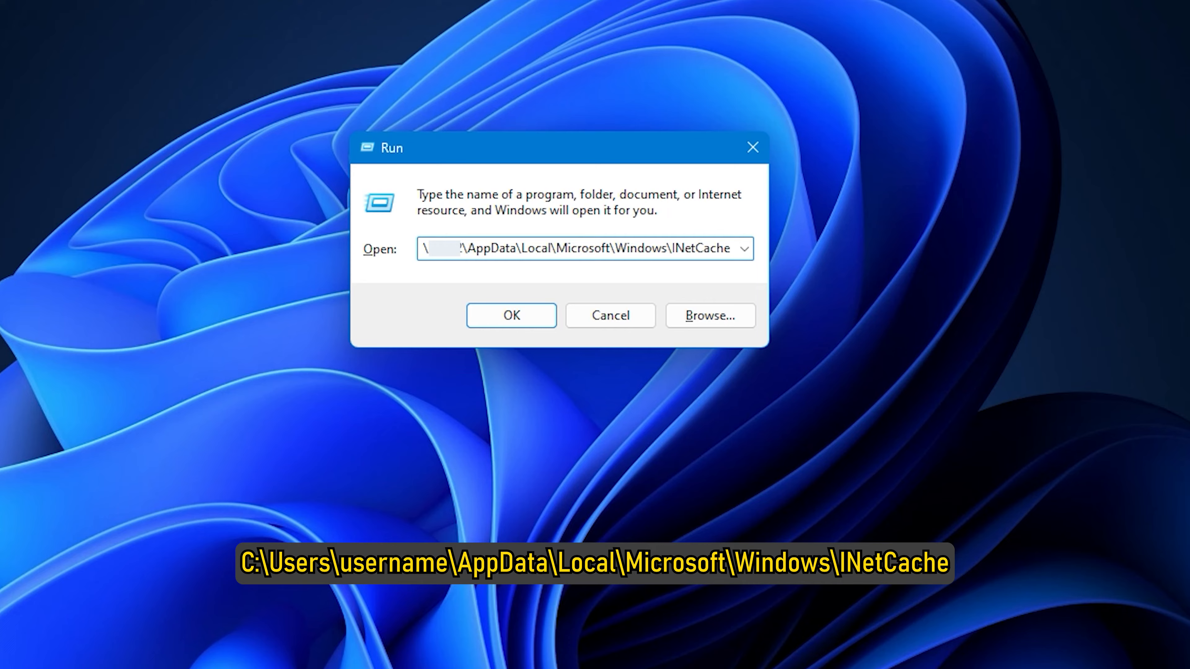
Open INetCache and create a new folder named Content.Word inside it
left_click(510, 315)
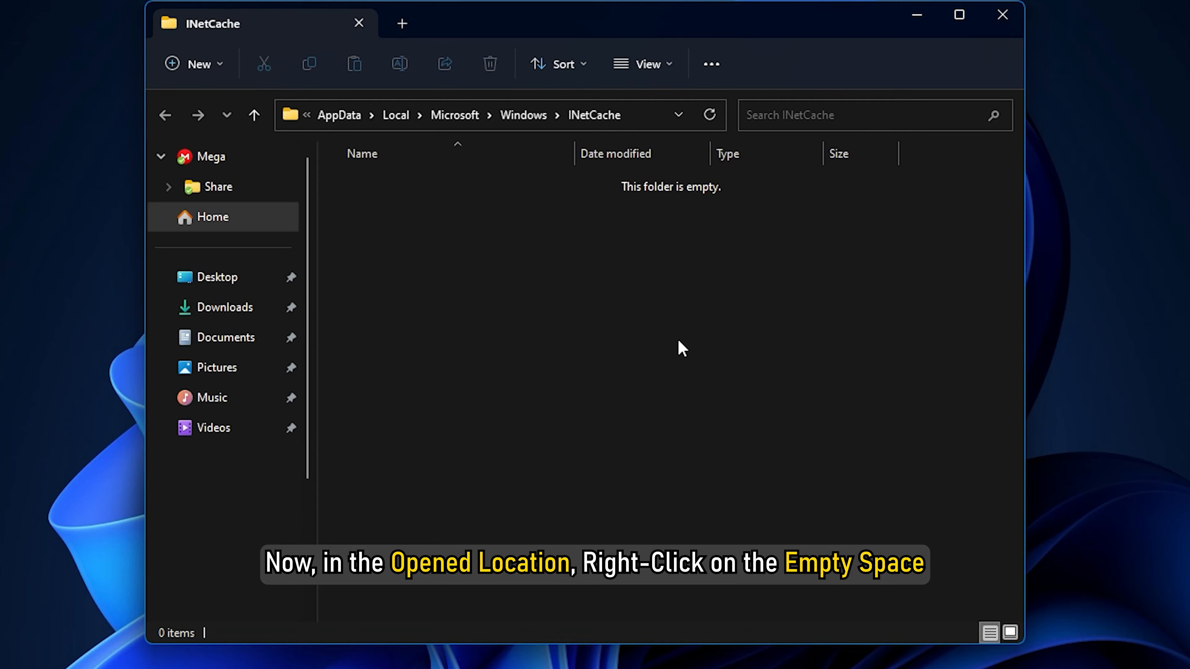
mouse_move(581, 262)
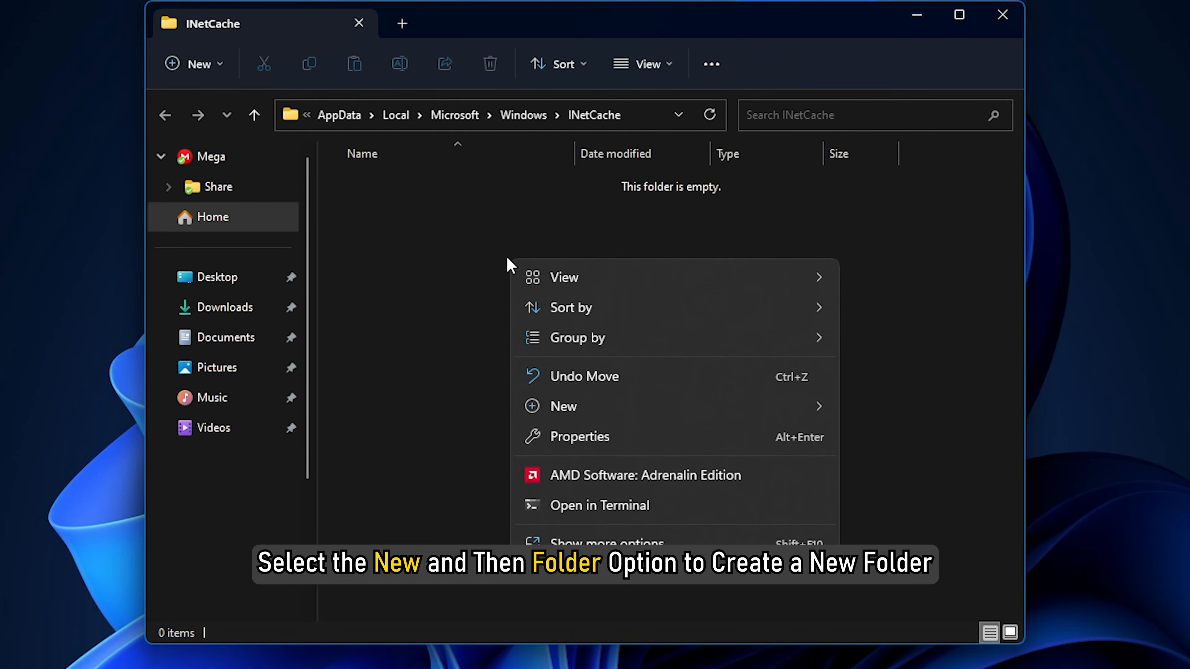
left_click(564, 406)
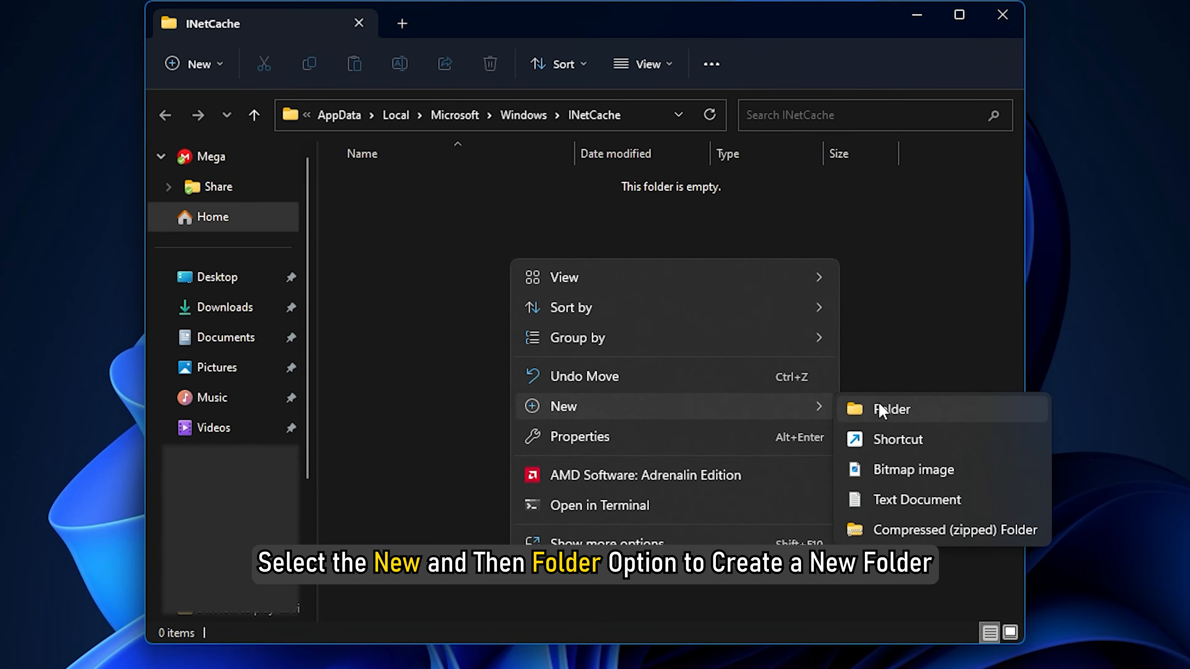
left_click(890, 409)
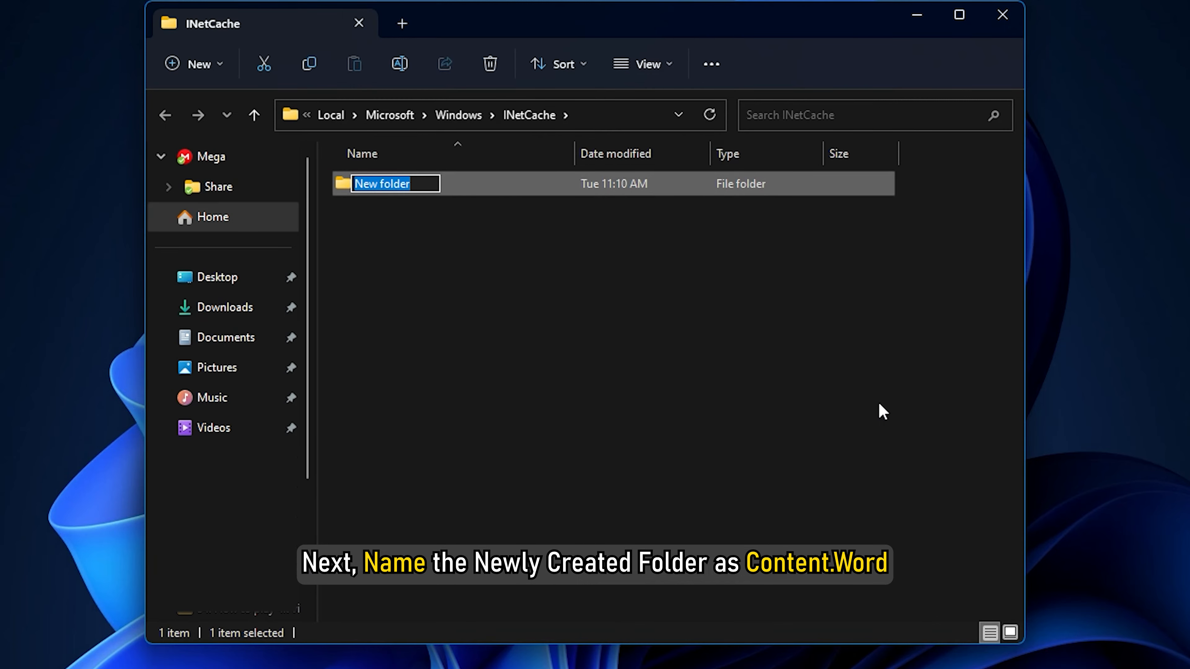
type("C")
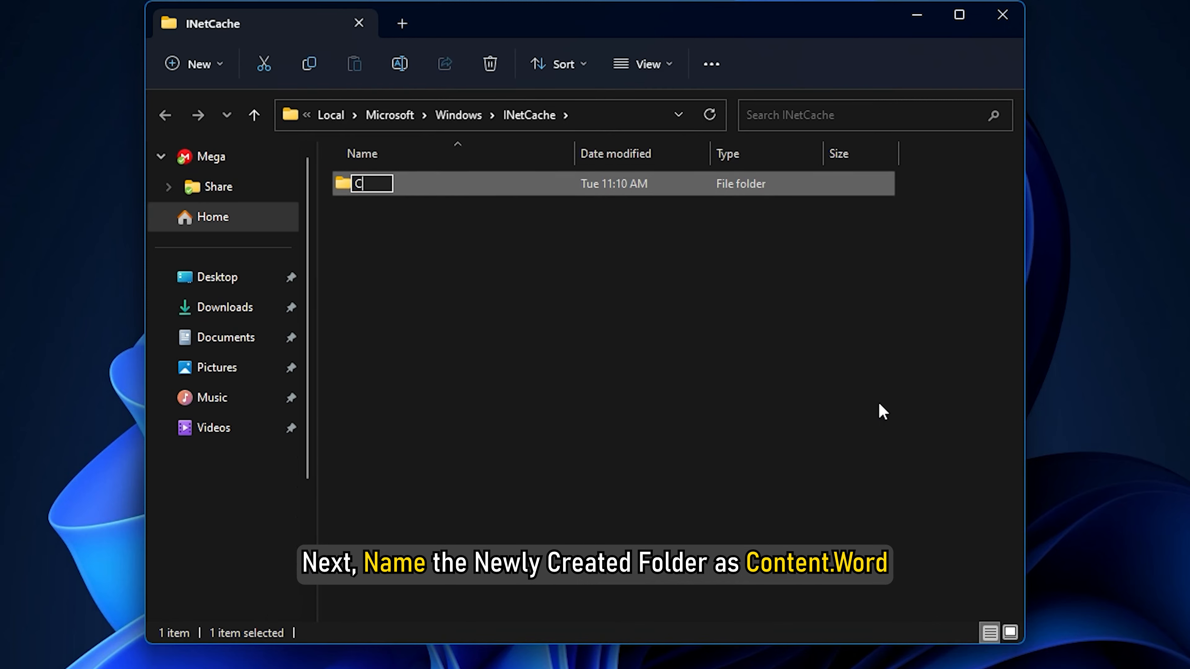
type("Content.Word")
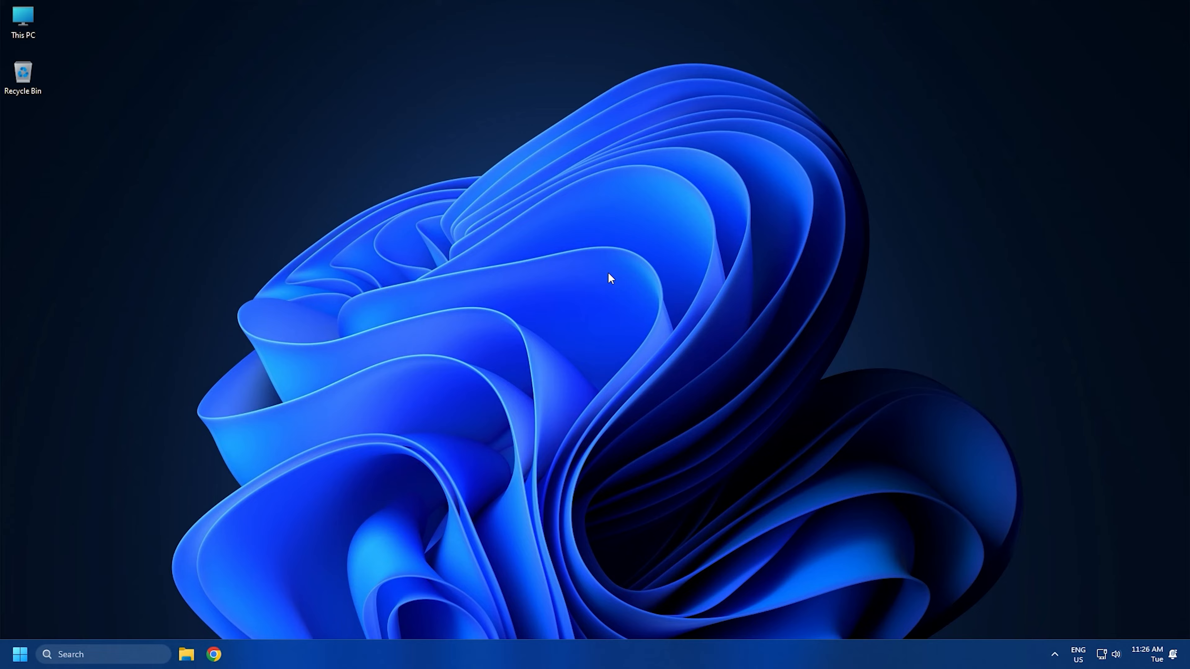
Run inetcpl.cpl from the Run box to open Internet Properties
key("Win+r")
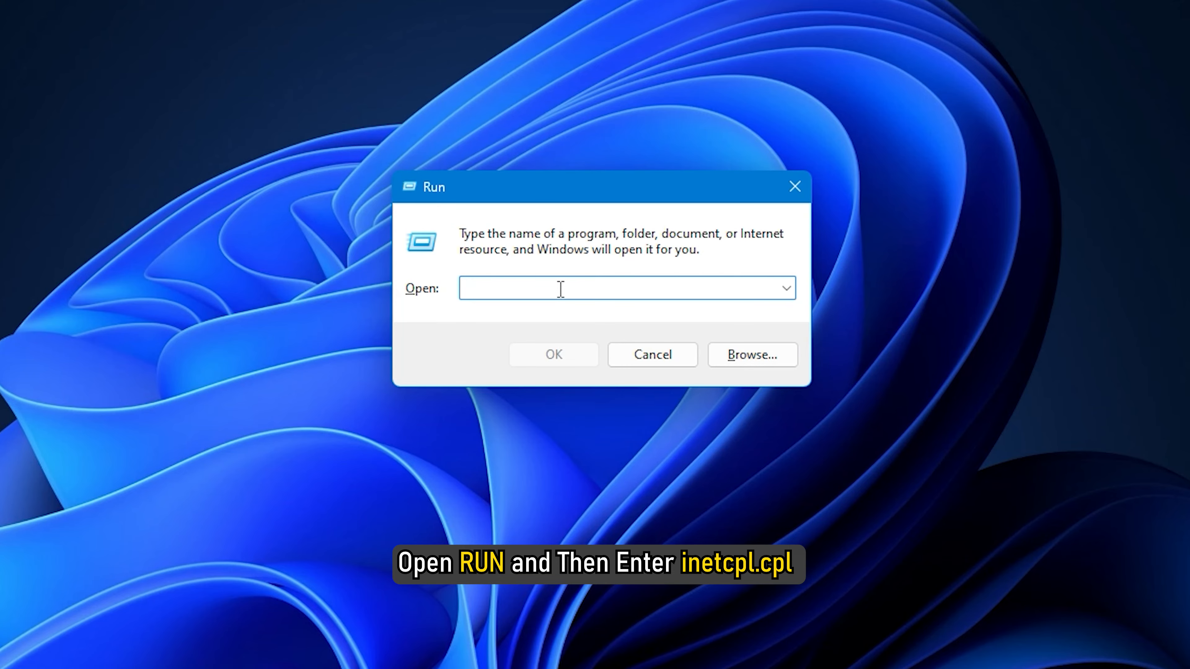
type("inetcpl.cpl")
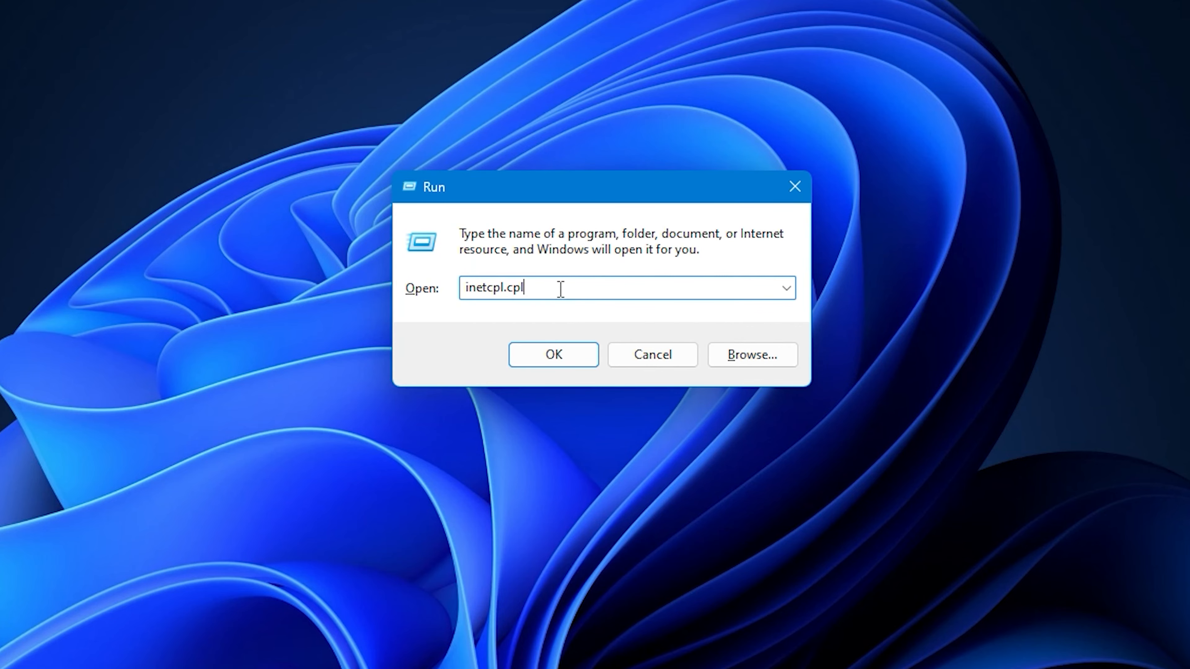
left_click(552, 354)
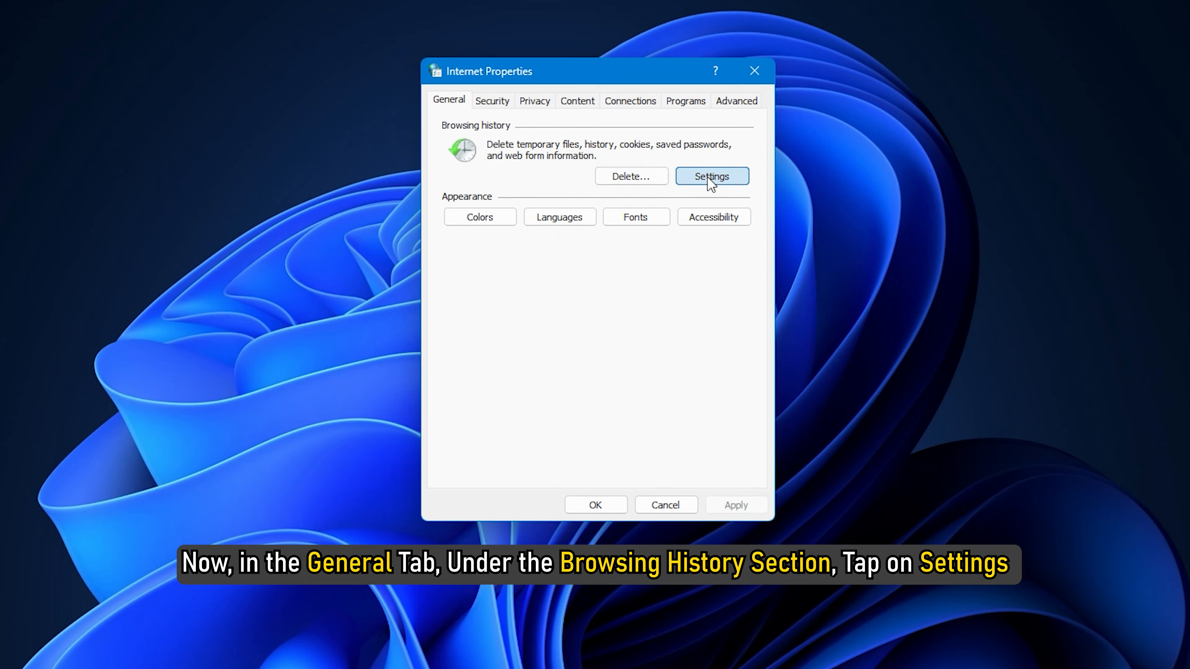
Go to Browsing history Settings and start moving the Temporary Internet Files folder
left_click(710, 176)
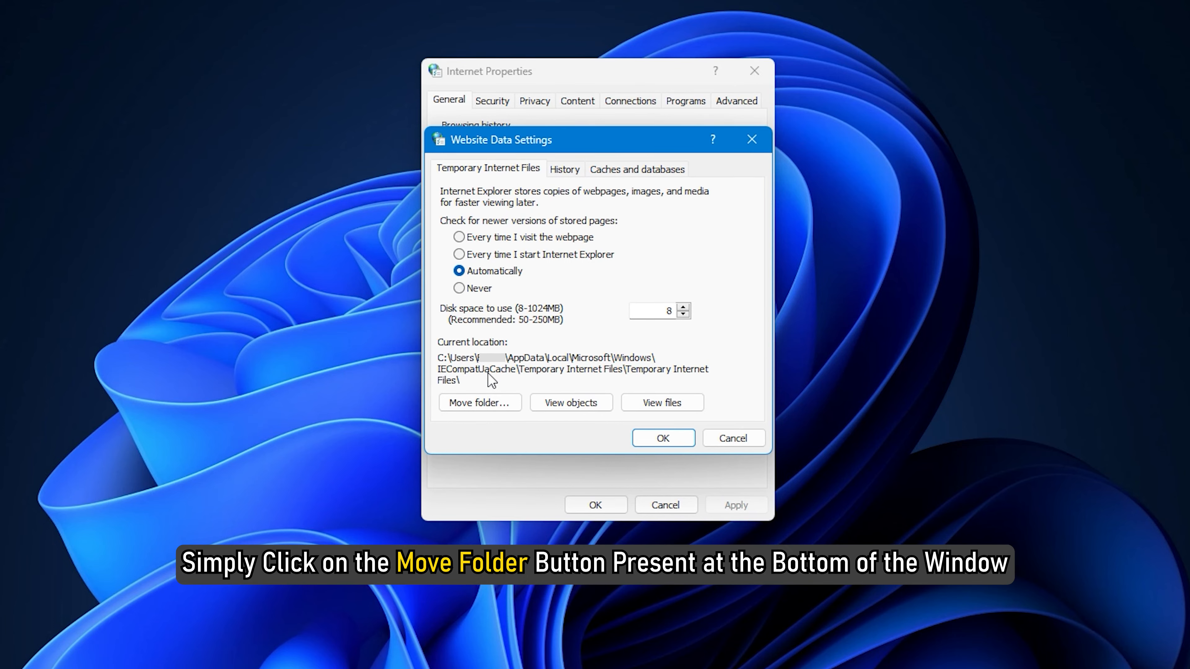
left_click(480, 402)
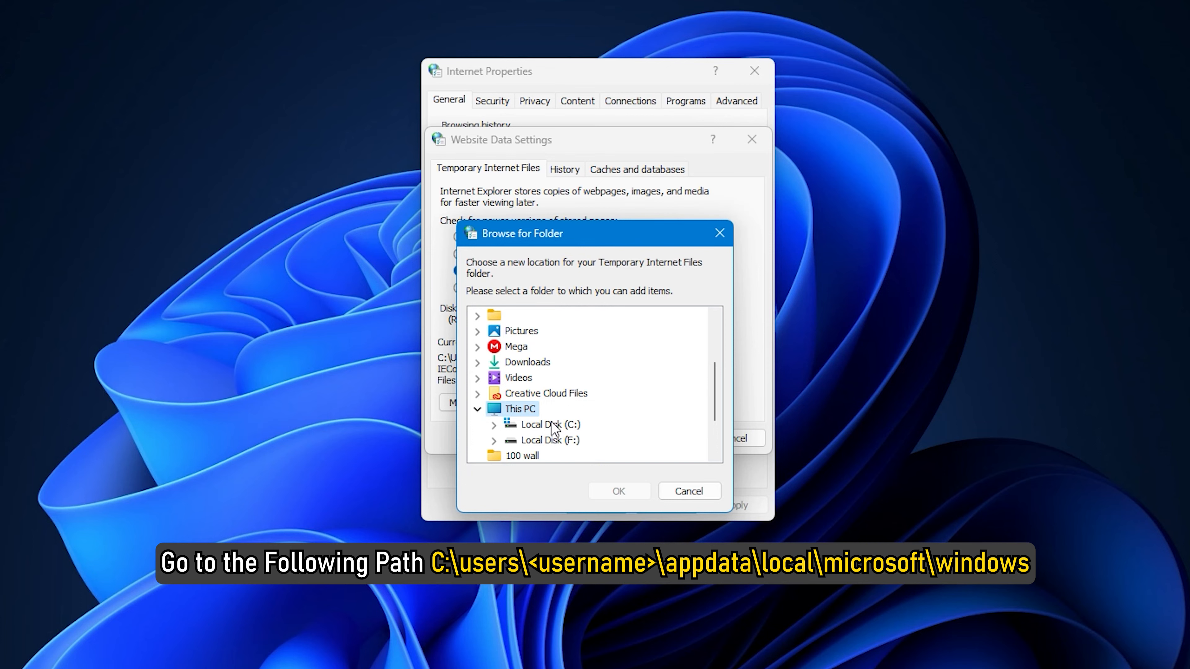
Browse C: > Users > profile > AppData > Local > Microsoft > Windows, select INetCache and confirm it
left_click(494, 424)
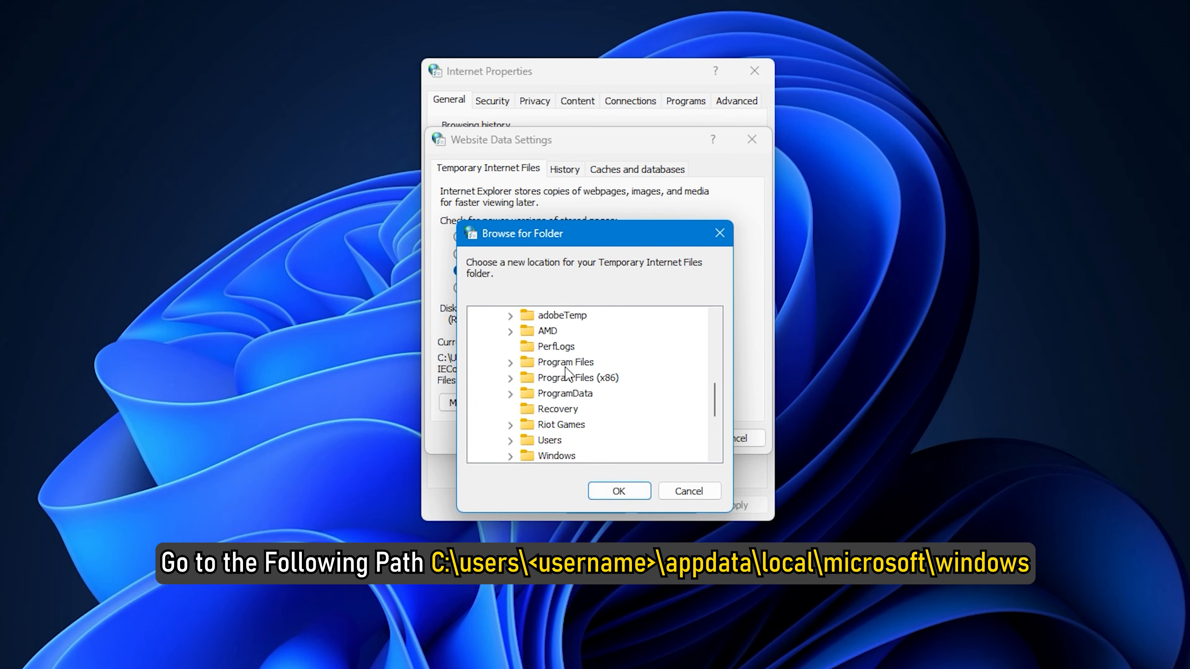
left_click(511, 439)
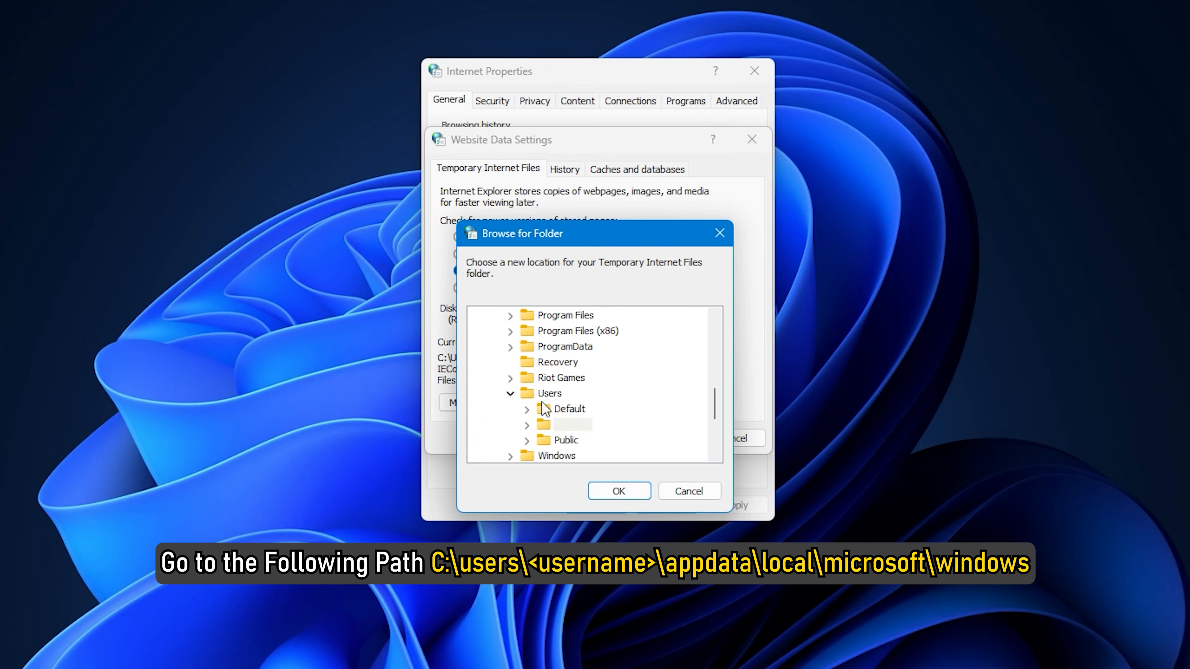
left_click(527, 423)
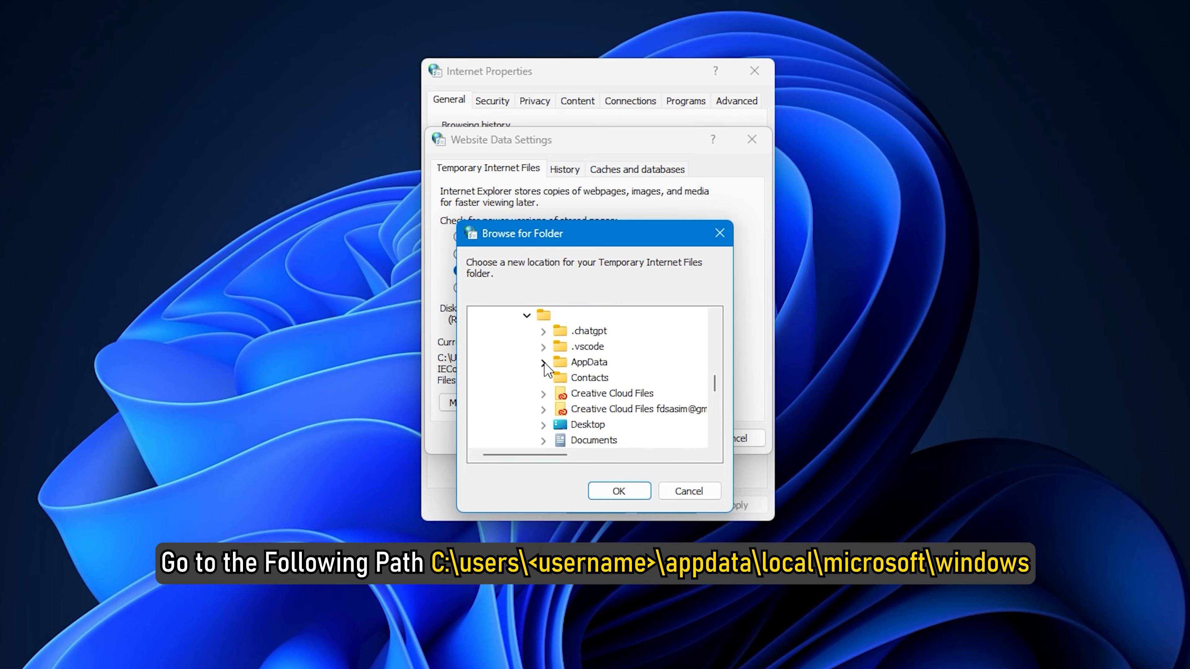
left_click(544, 362)
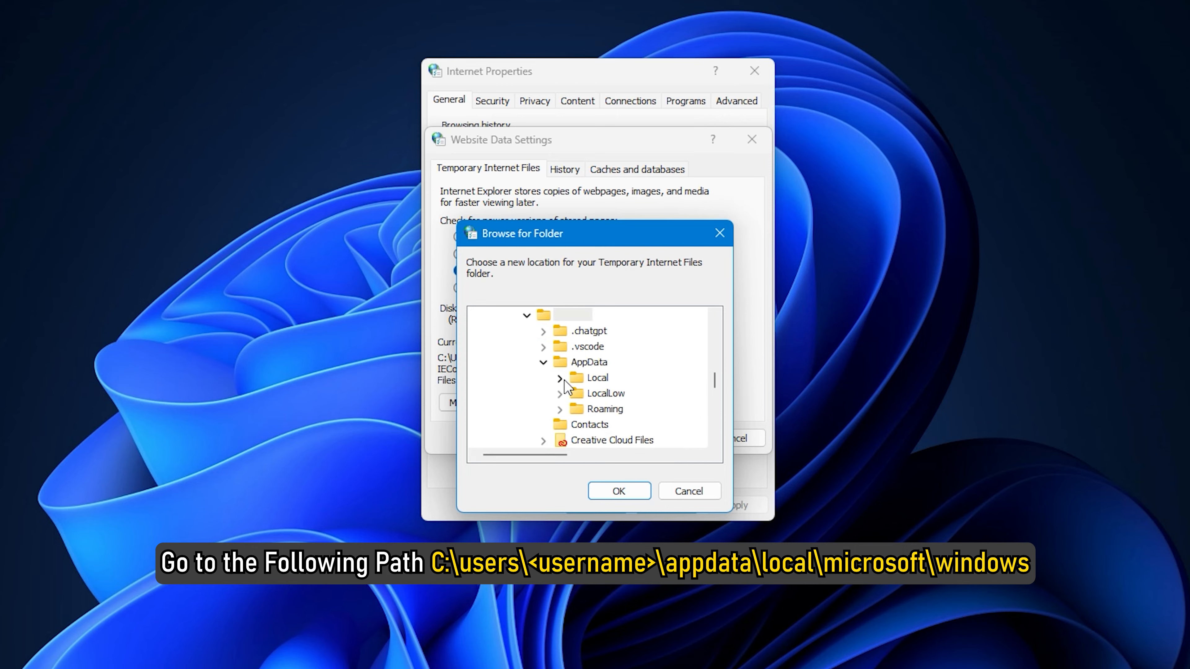
left_click(560, 378)
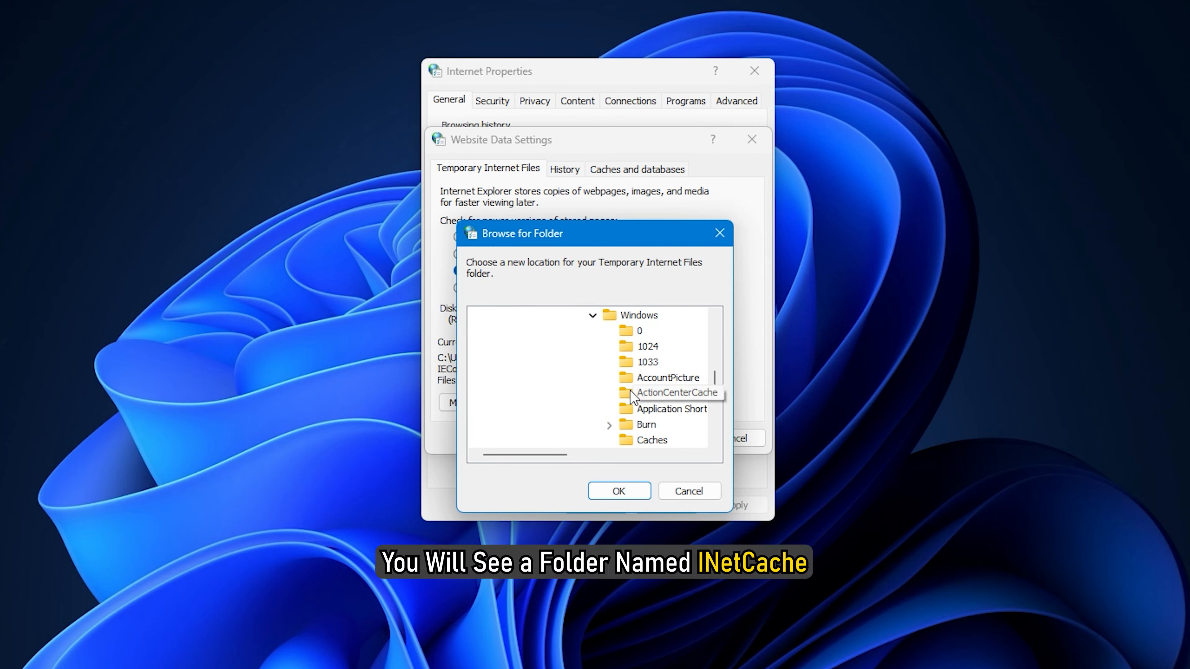
scroll("down", 3)
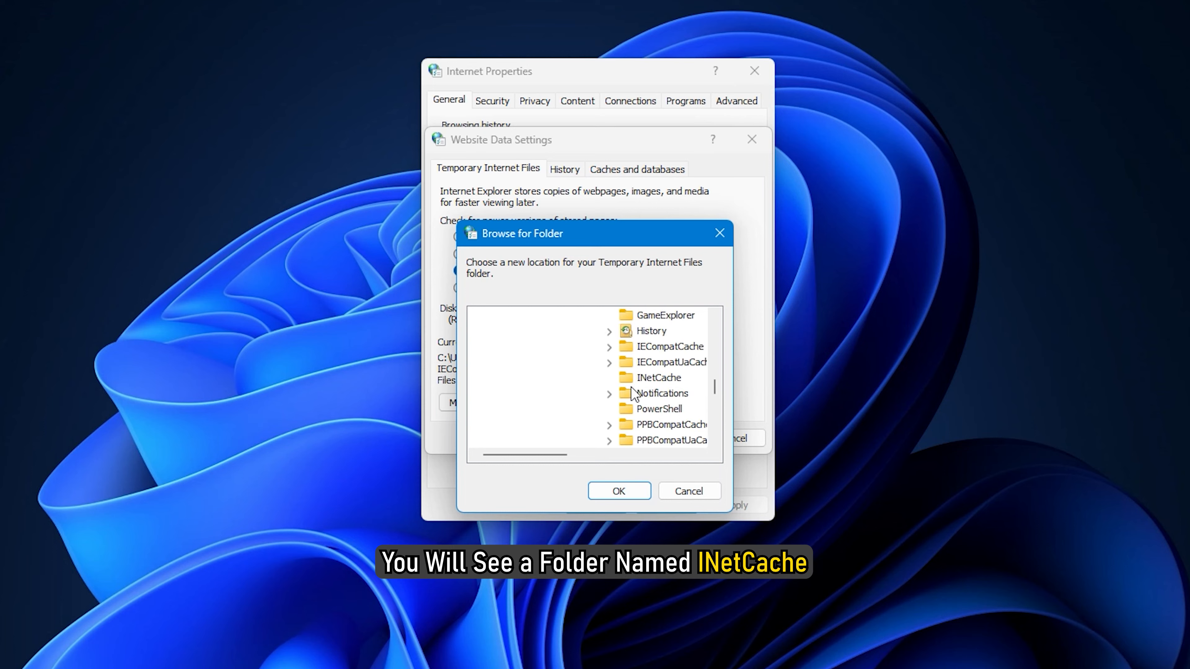
left_click(657, 377)
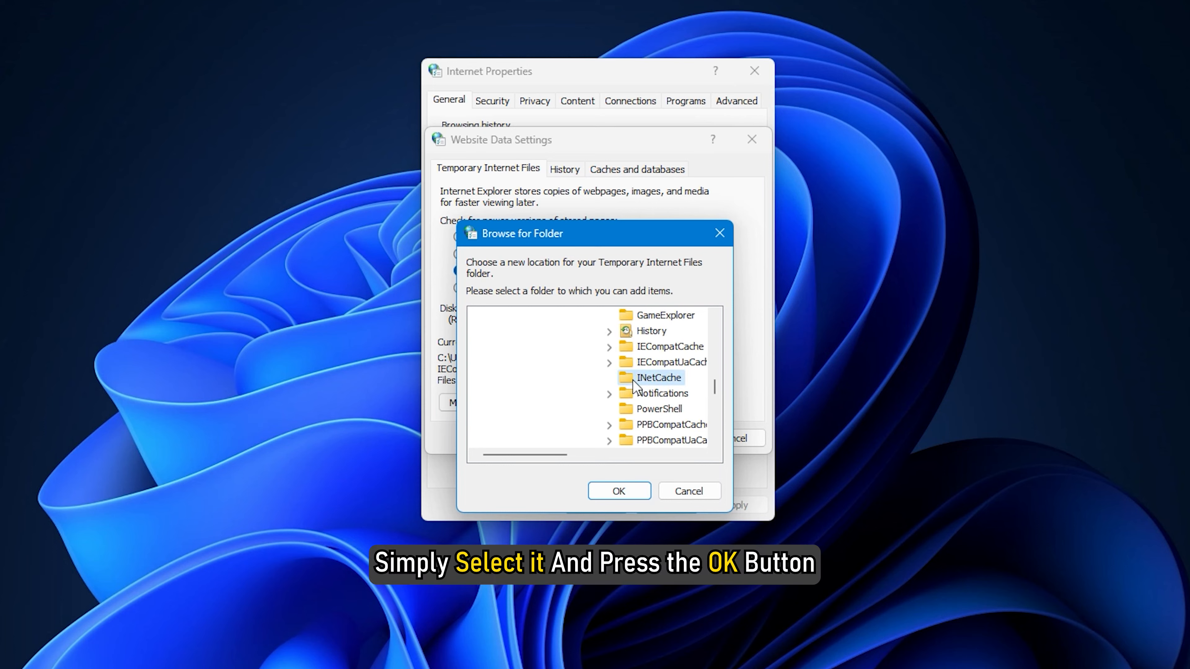
left_click(618, 490)
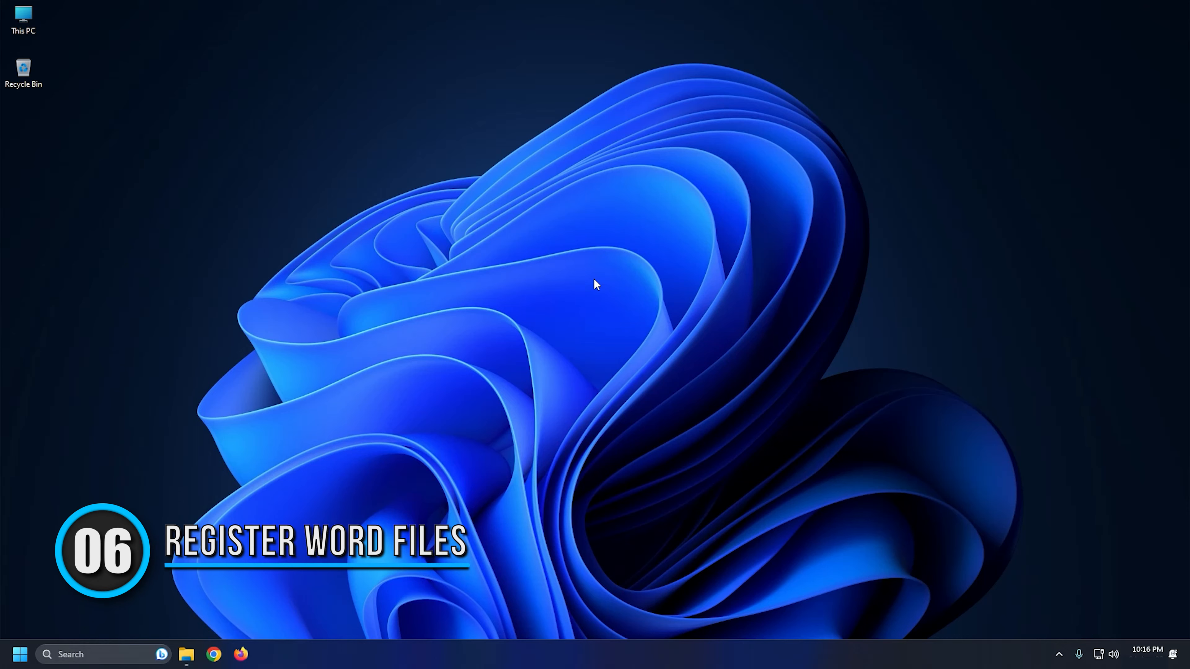
Run winword.exe /r from the Run dialog to re-register Word
key("Win+r")
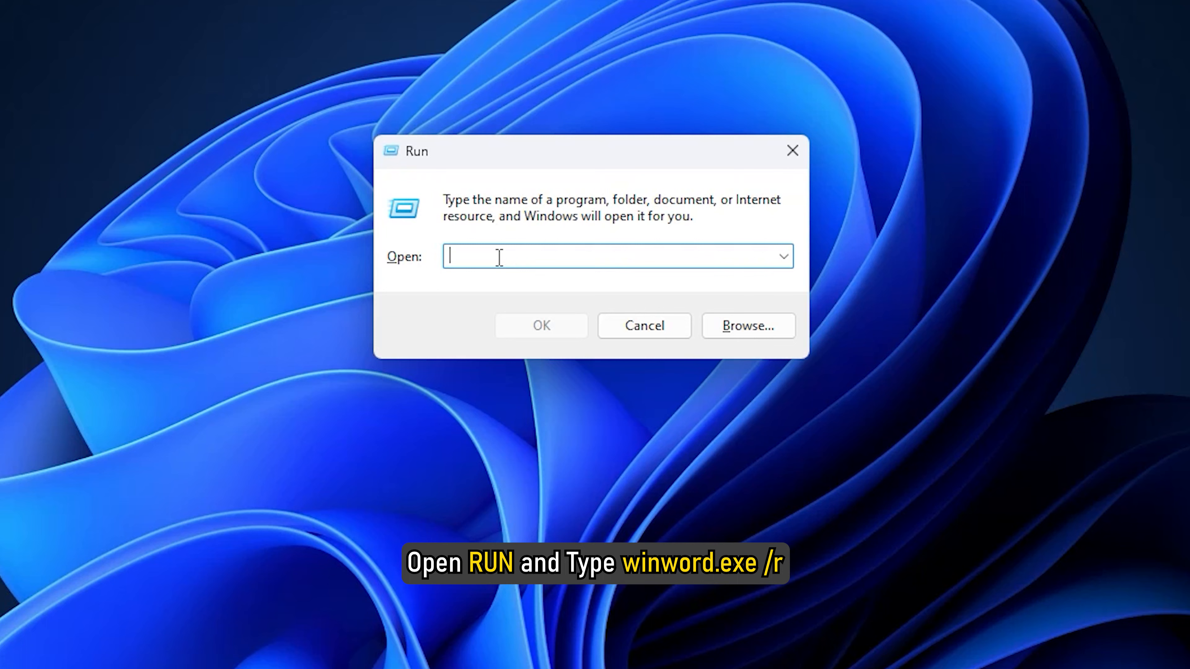
type("winword.ex")
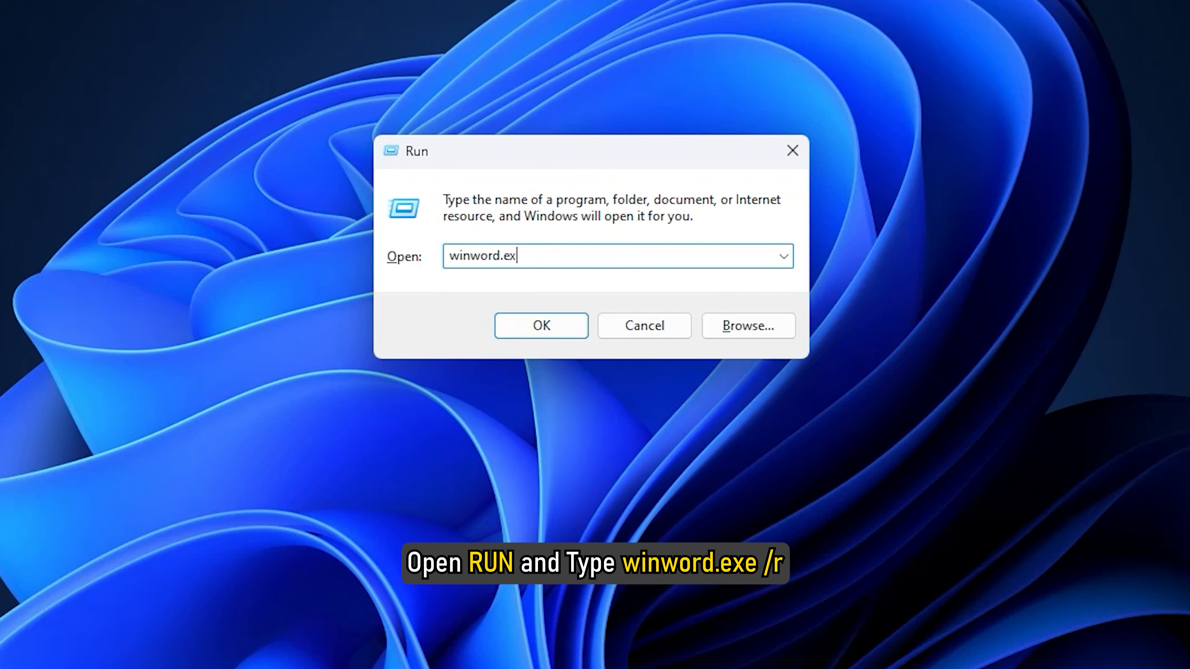
type("e")
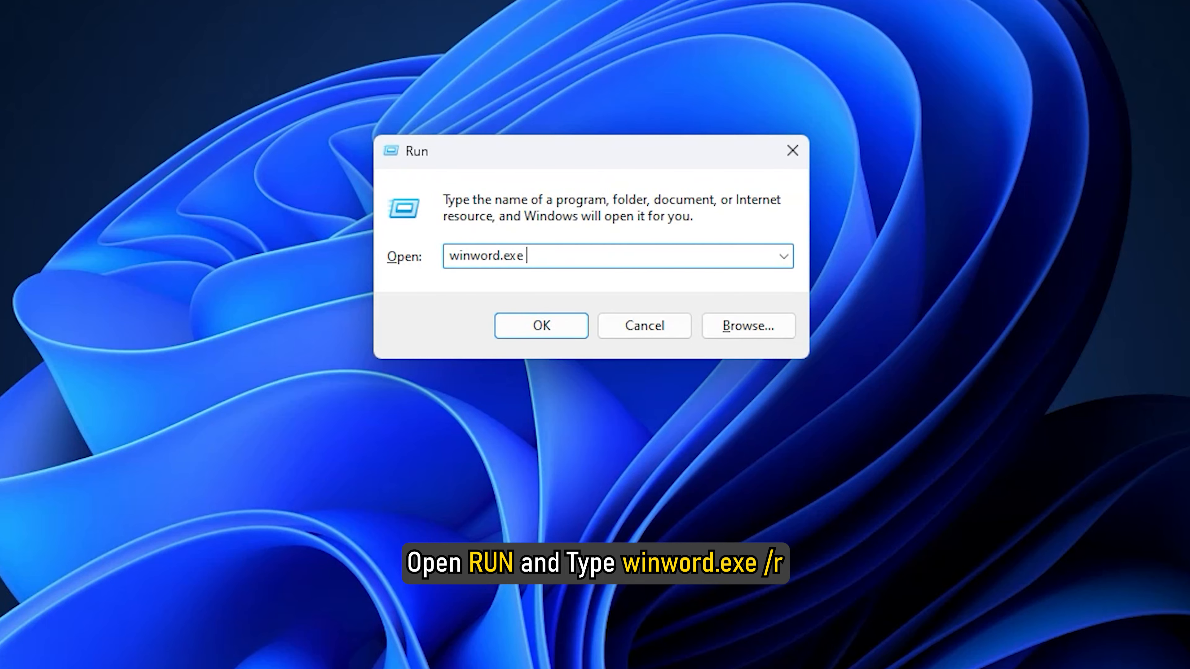
type("/r")
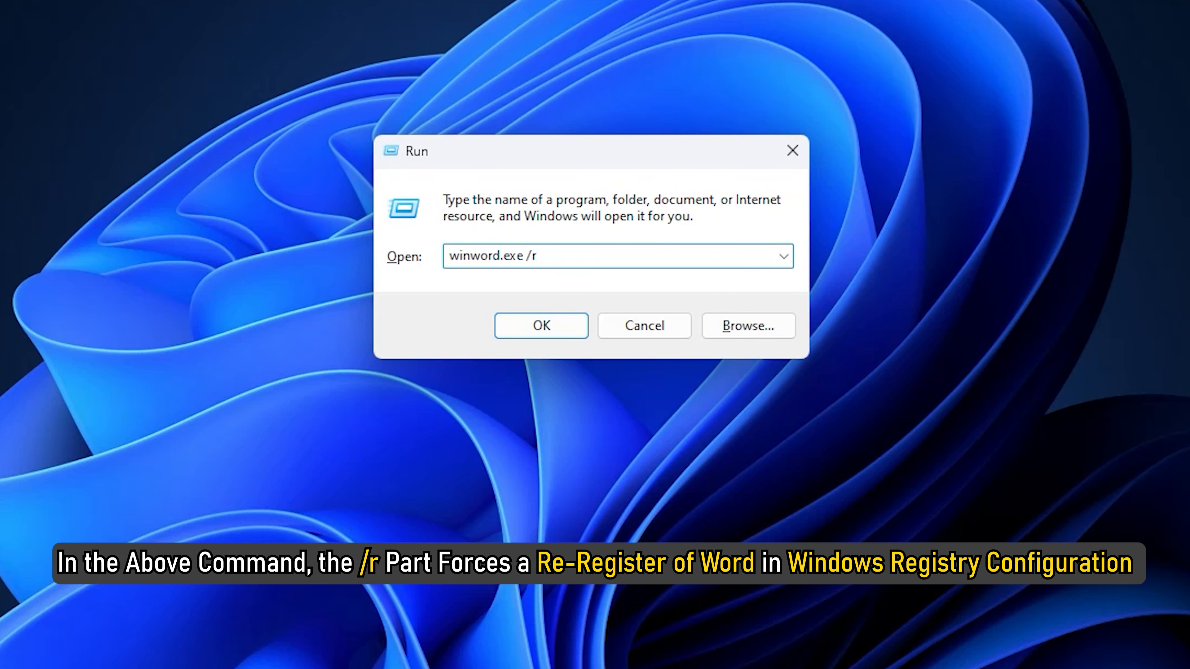
left_click(540, 324)
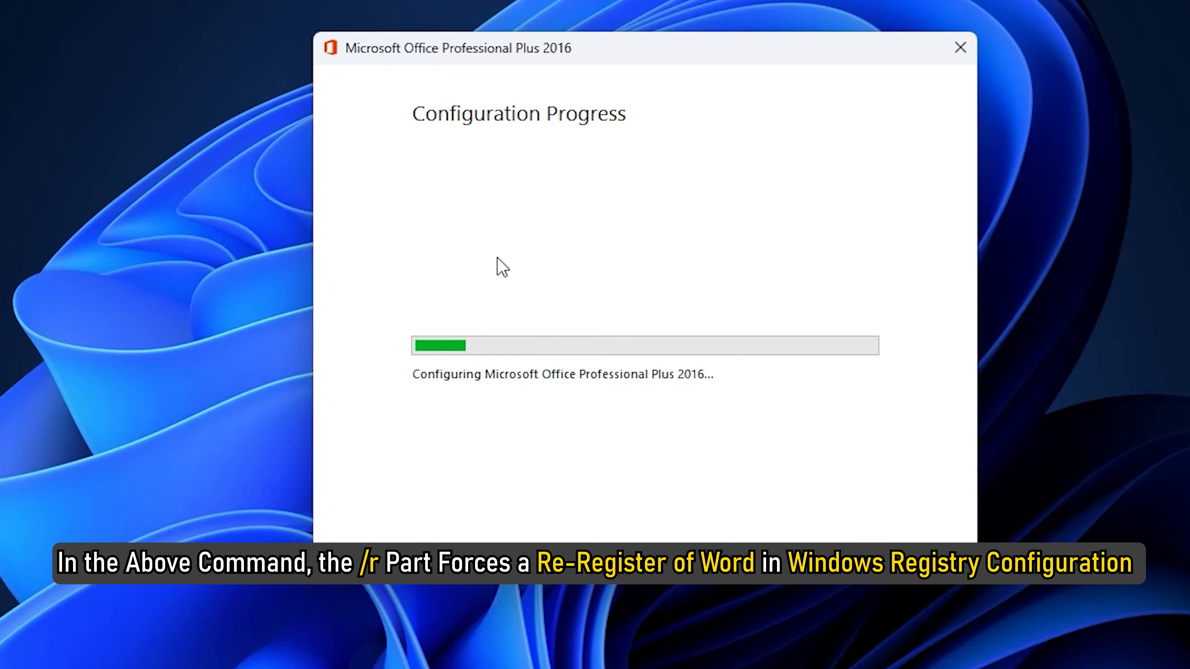